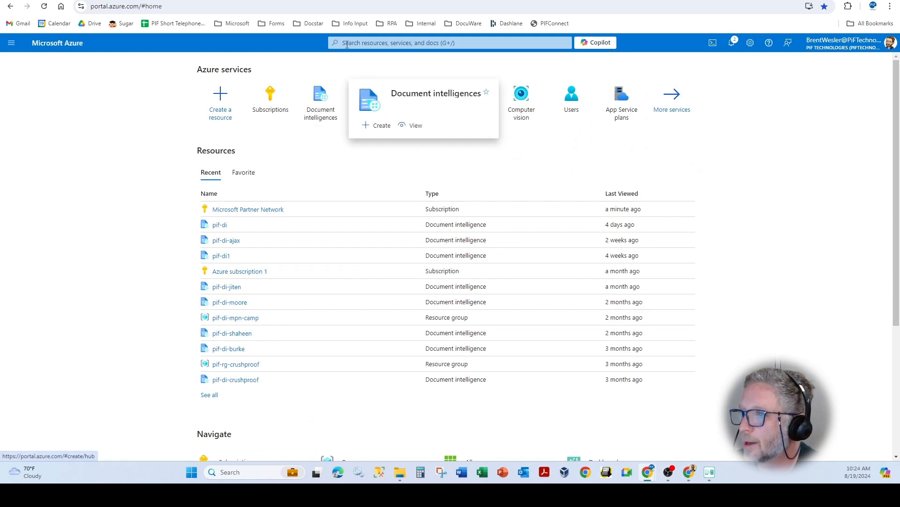
View the list of Document intelligence resources from the Azure home page.
click(450, 42)
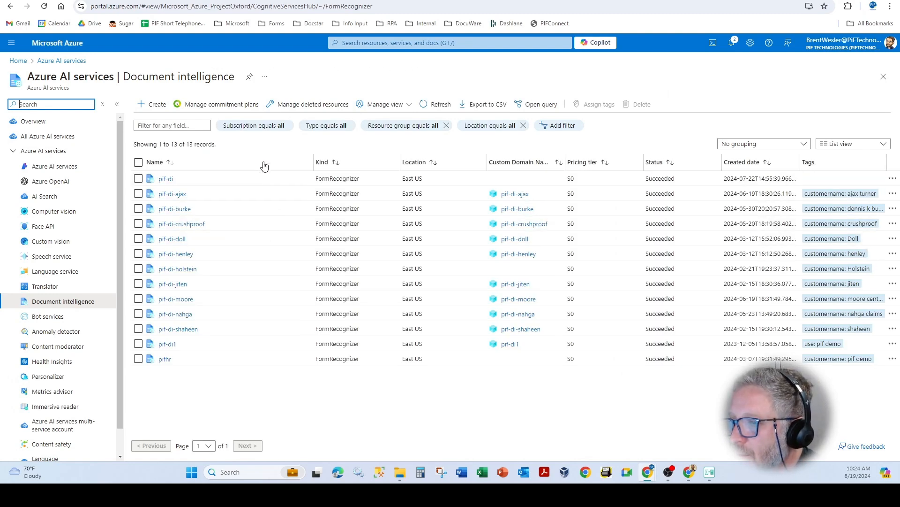
mouse_move(251, 168)
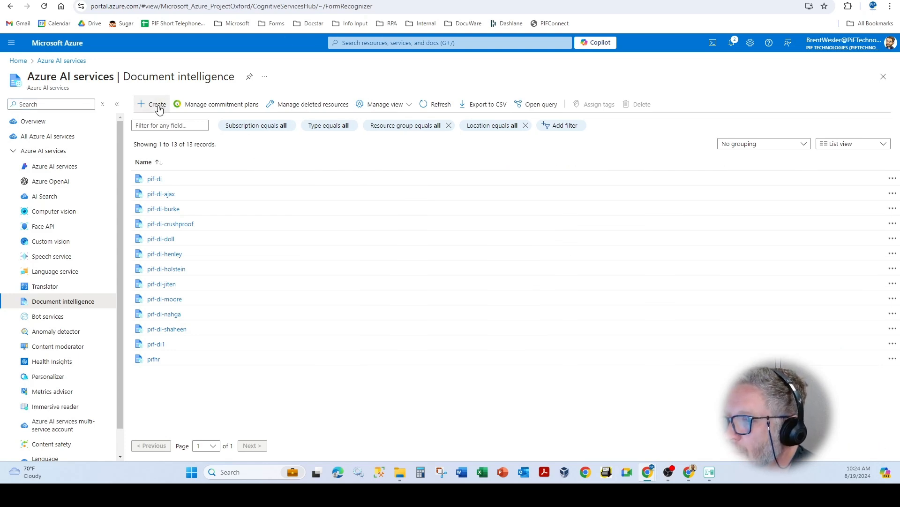
Start creating a Document Intelligence resource and choose pif-di-mpn as its resource group.
click(155, 104)
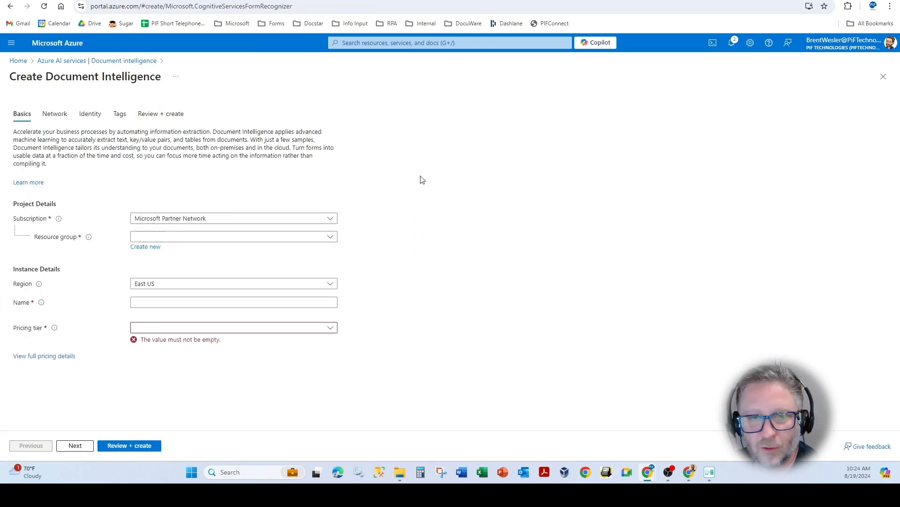
mouse_move(418, 180)
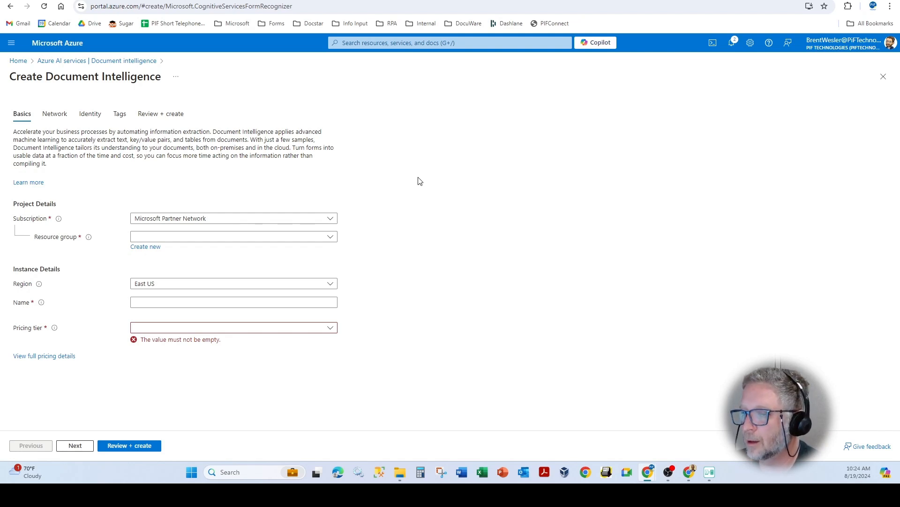
mouse_move(313, 195)
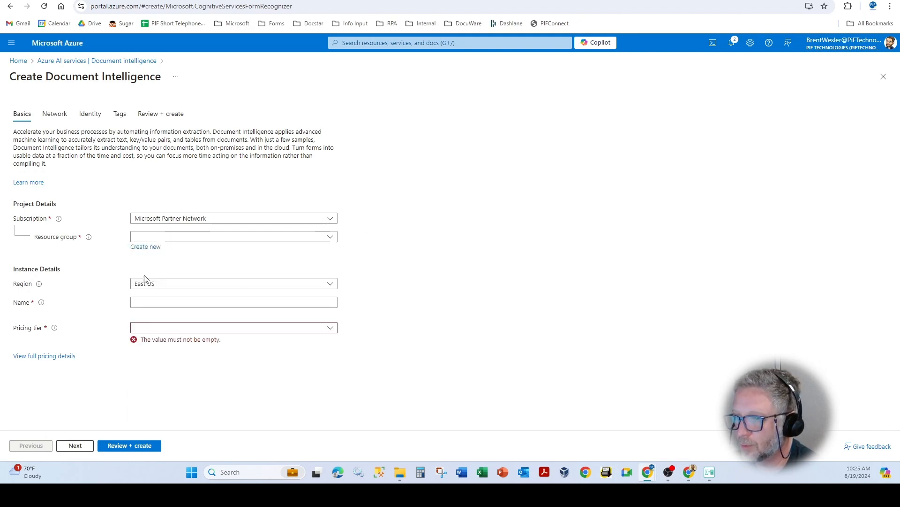
click(146, 246)
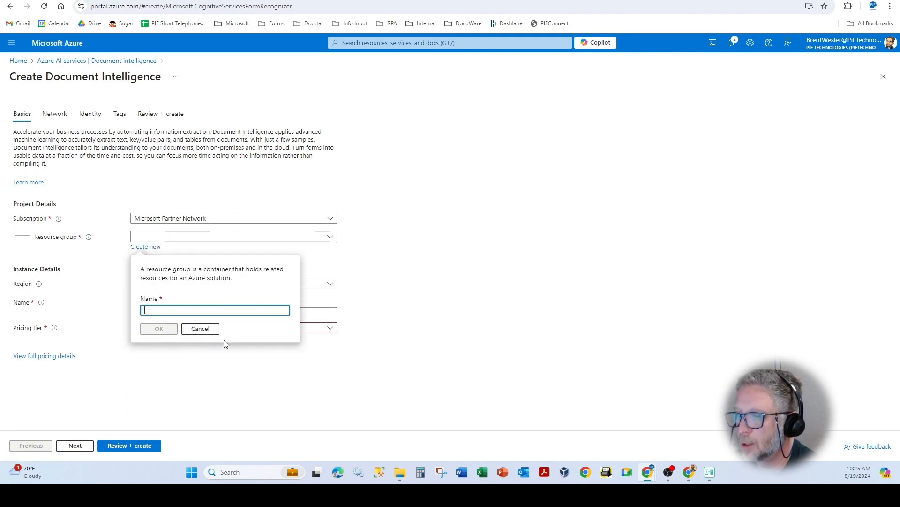
click(233, 236)
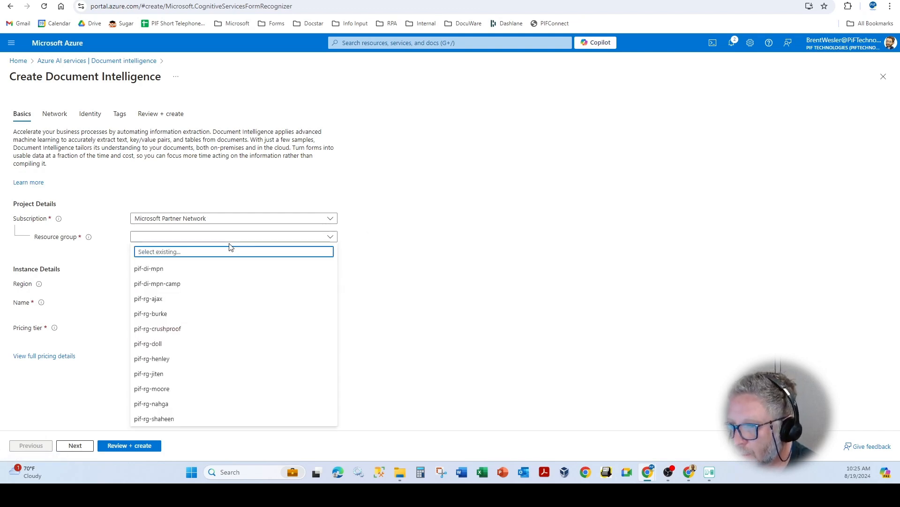
click(149, 268)
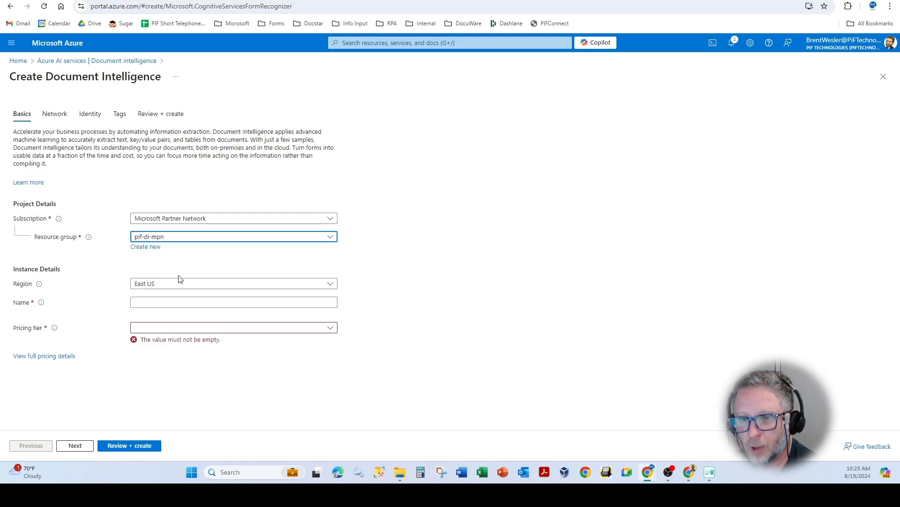
click(233, 284)
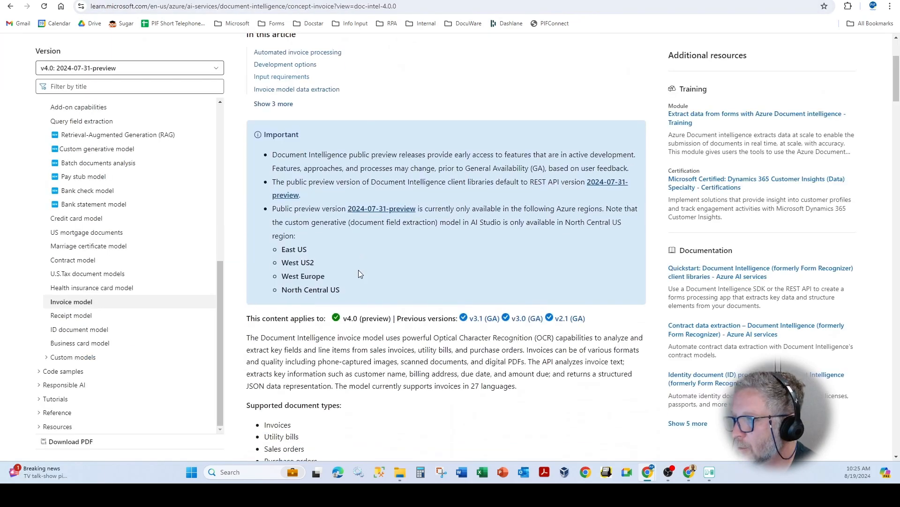
Highlight the invoice article's notes on preview regions and the custom generative model.
drag(295, 209, 295, 236)
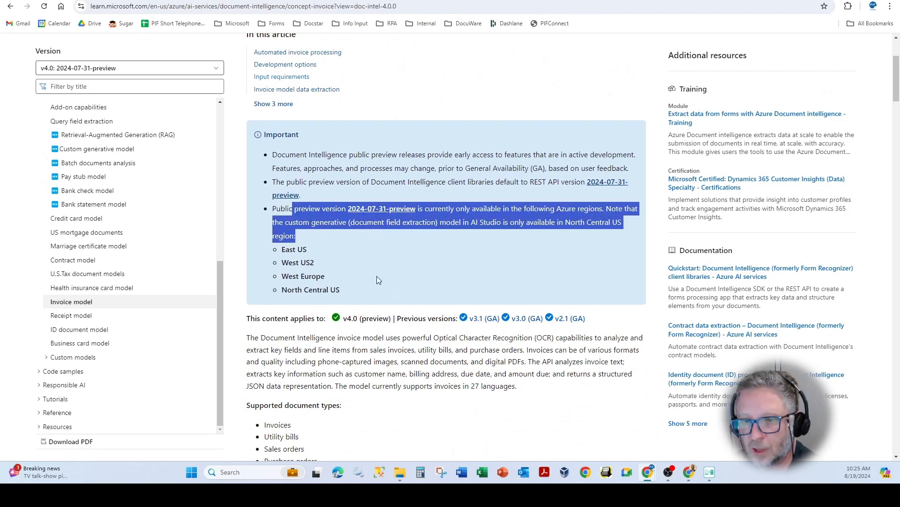
click(370, 281)
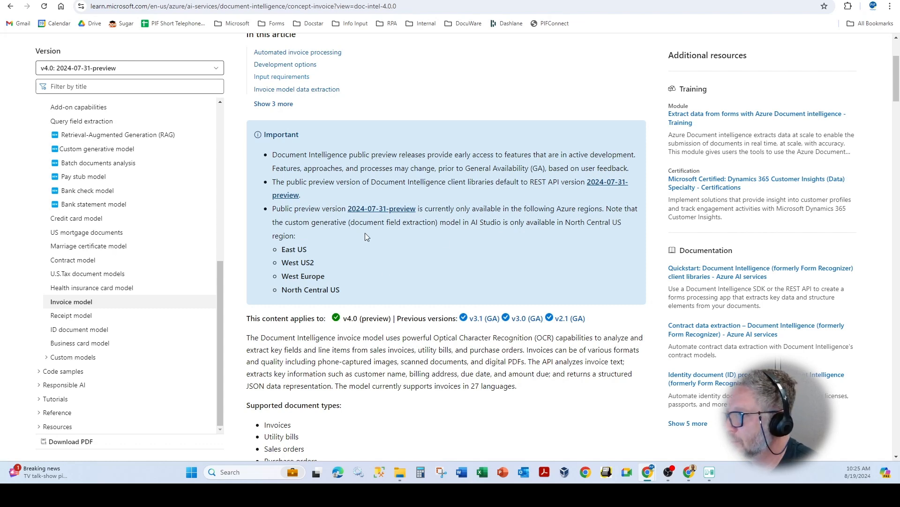
drag(287, 222, 403, 223)
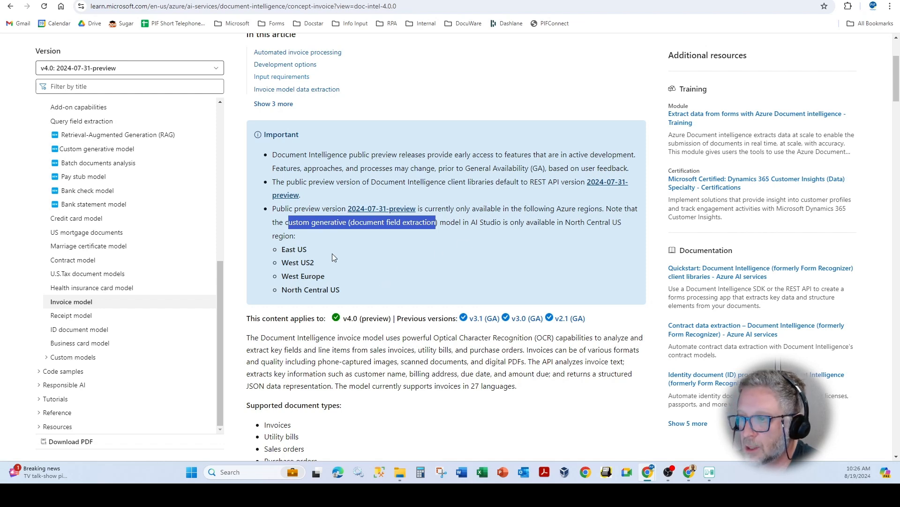
mouse_move(291, 259)
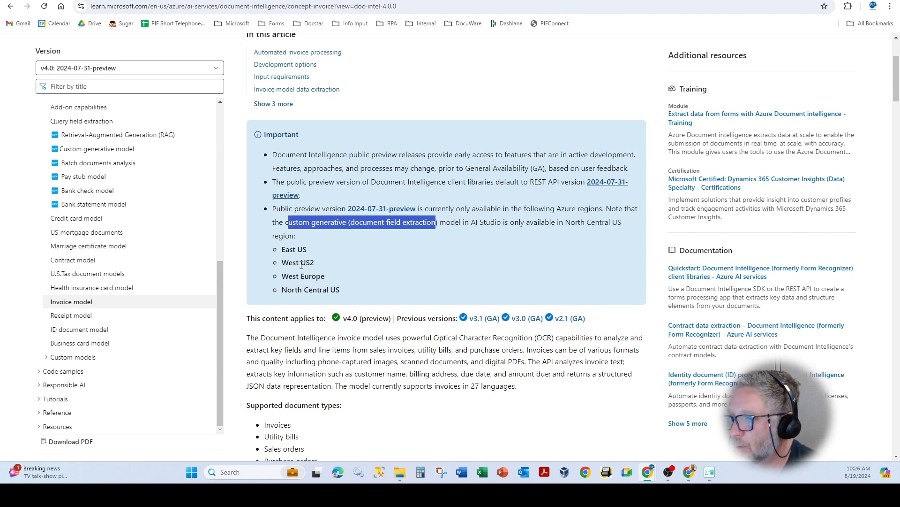
mouse_move(278, 257)
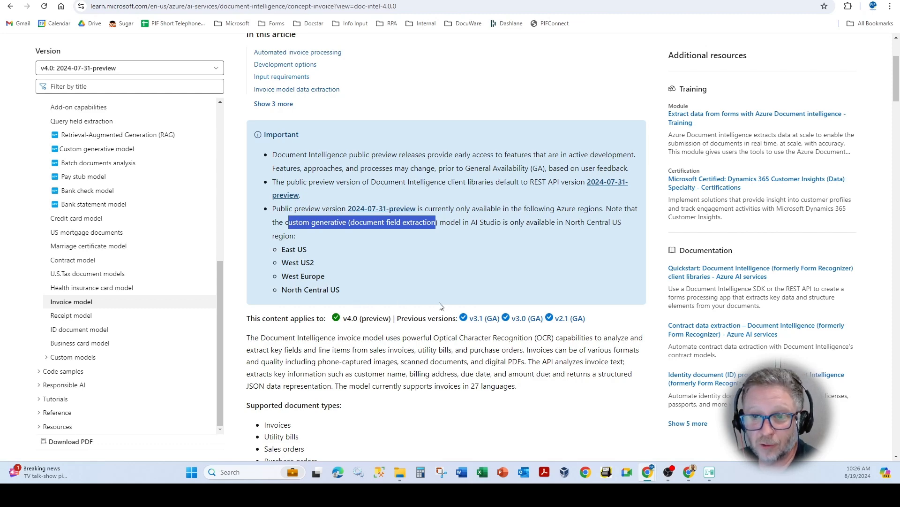
mouse_move(355, 203)
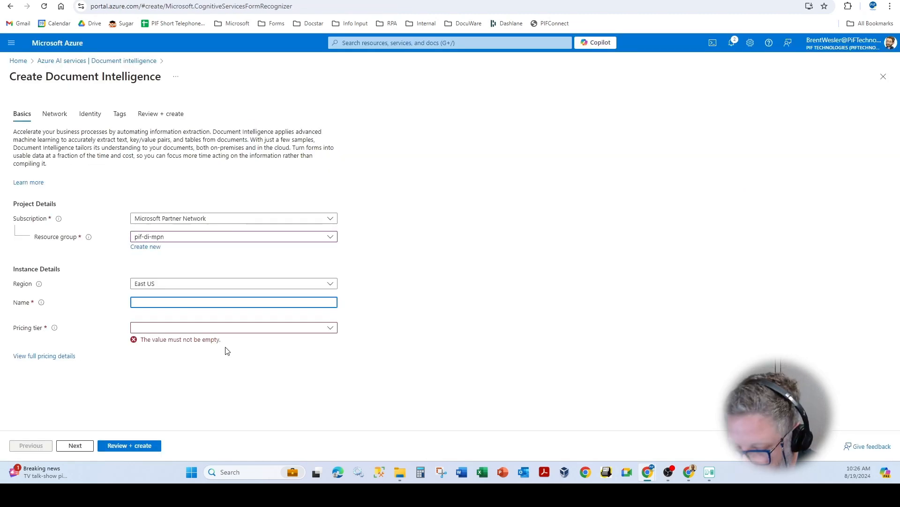
Name the resource pif-di2 and select the Standard S0 pricing tier.
text(pif-di2)
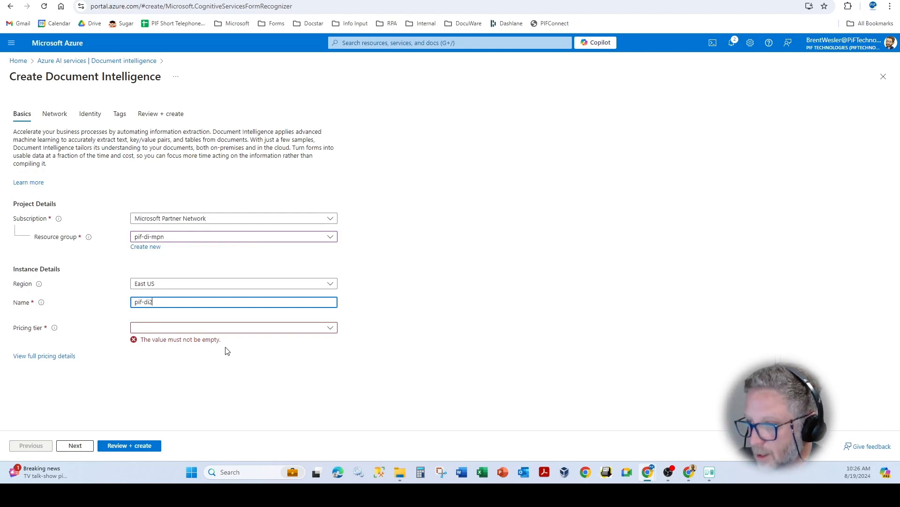
click(233, 327)
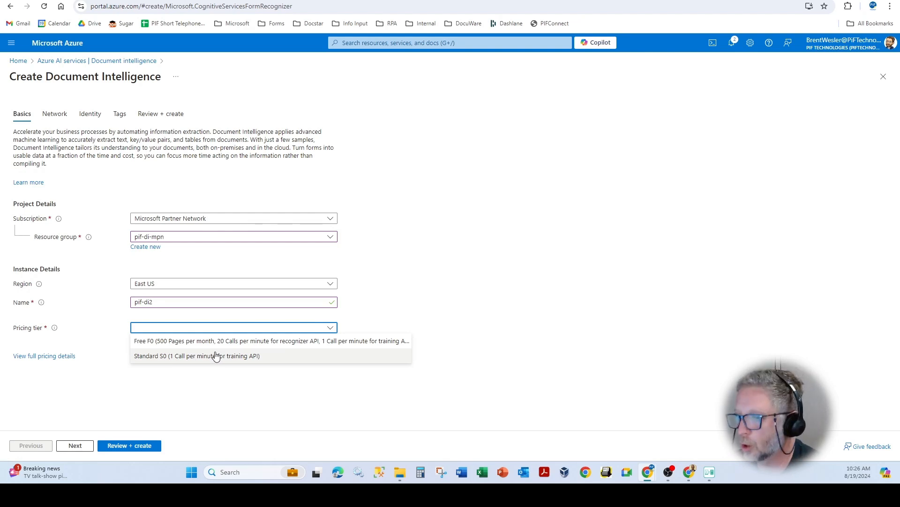
click(198, 355)
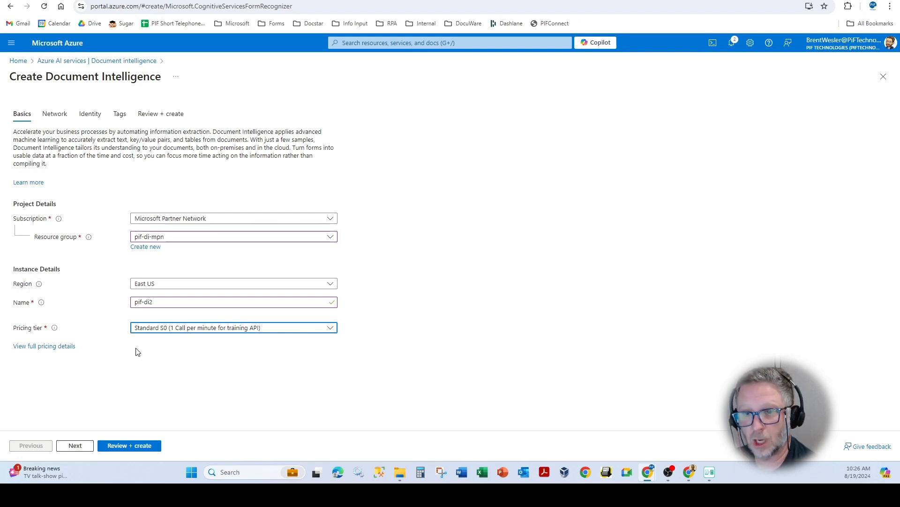
mouse_move(140, 353)
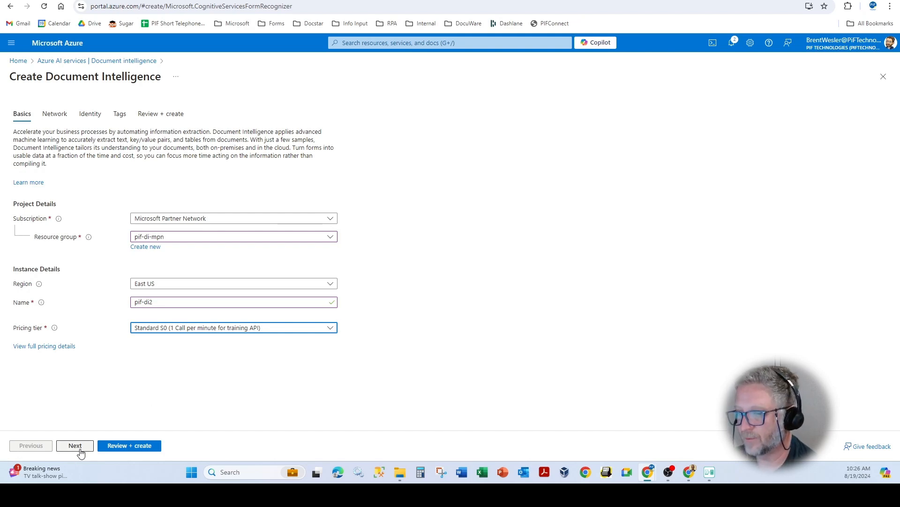
Advance through Network and Identity with defaults to reach the Tags step.
click(75, 445)
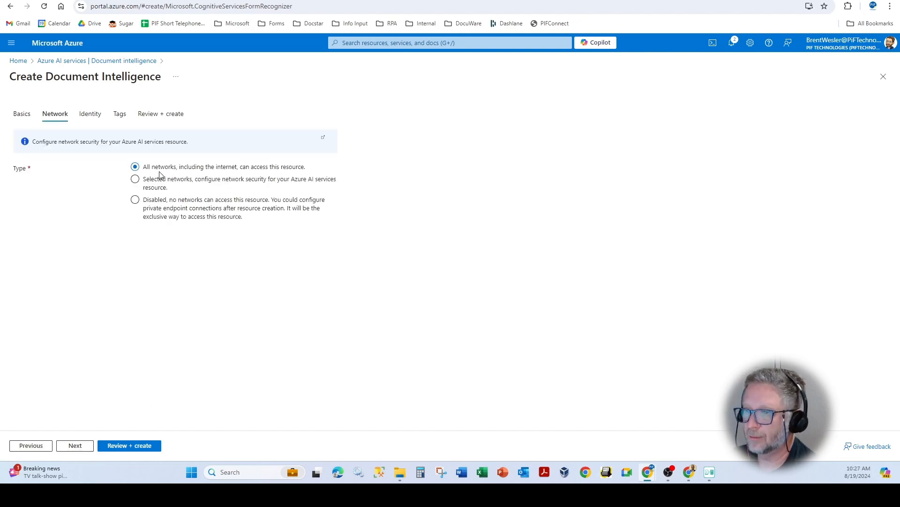
mouse_move(170, 284)
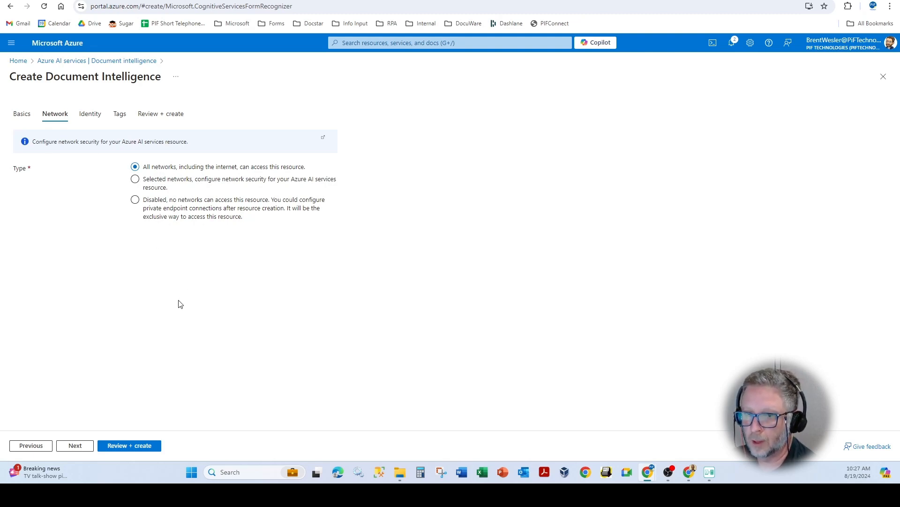
mouse_move(240, 355)
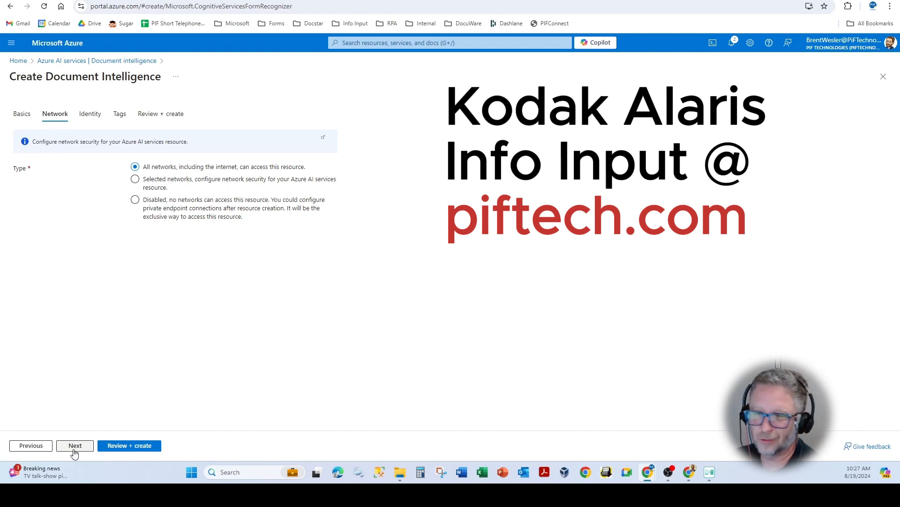
click(75, 445)
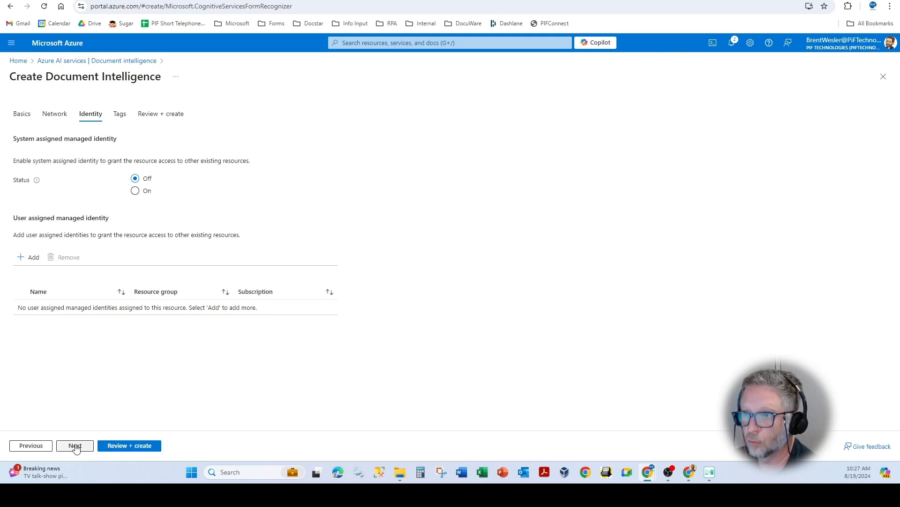
click(75, 444)
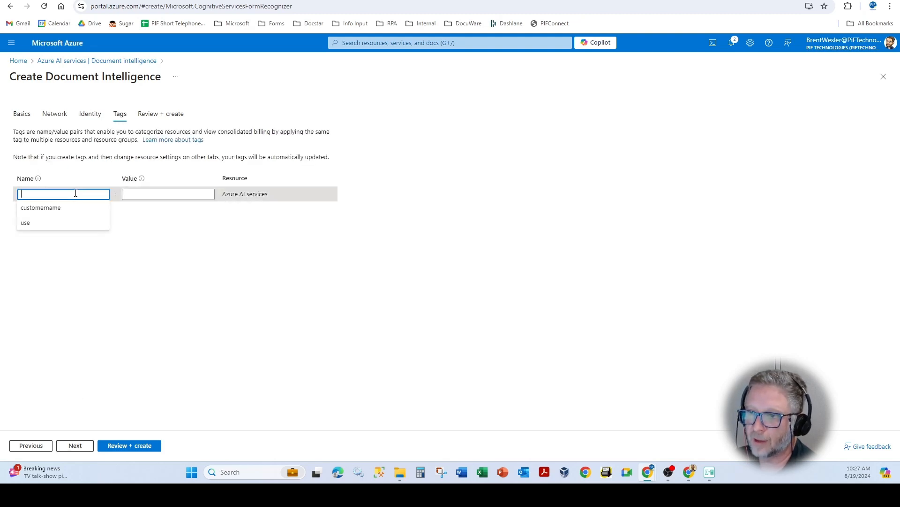
mouse_move(328, 398)
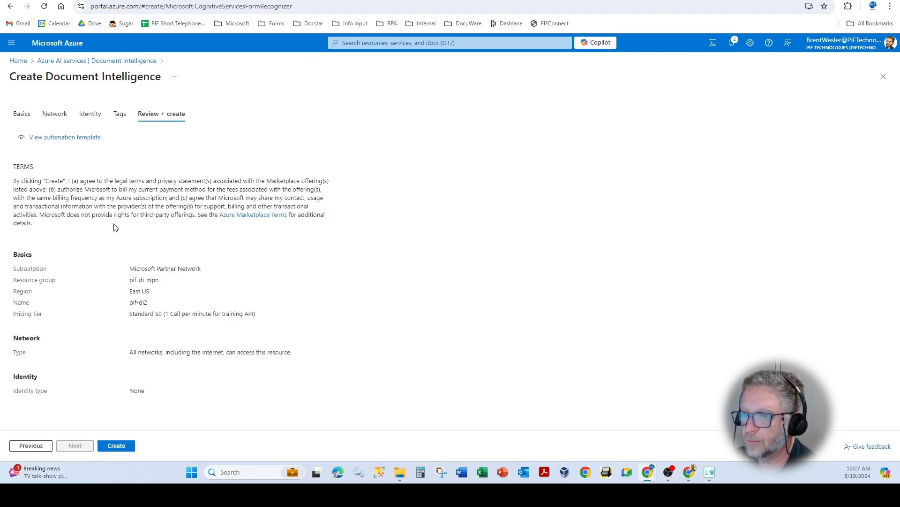
mouse_move(222, 432)
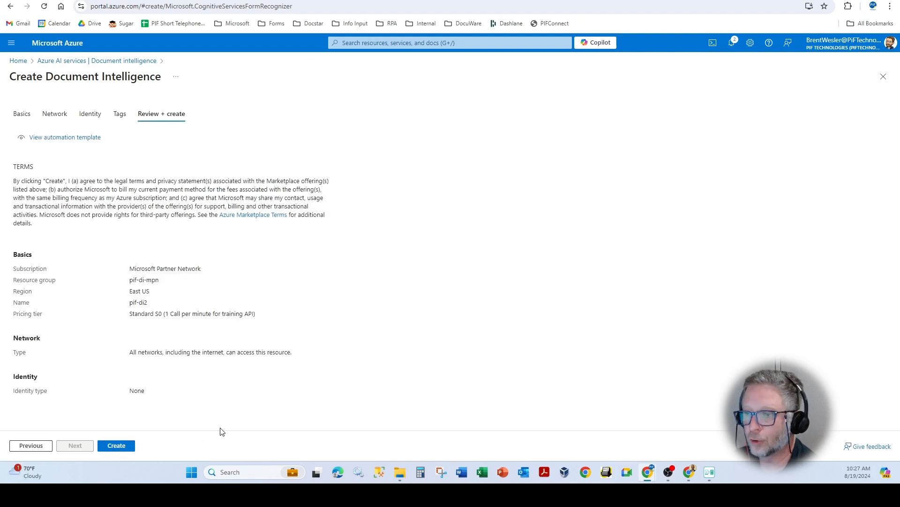
mouse_move(218, 394)
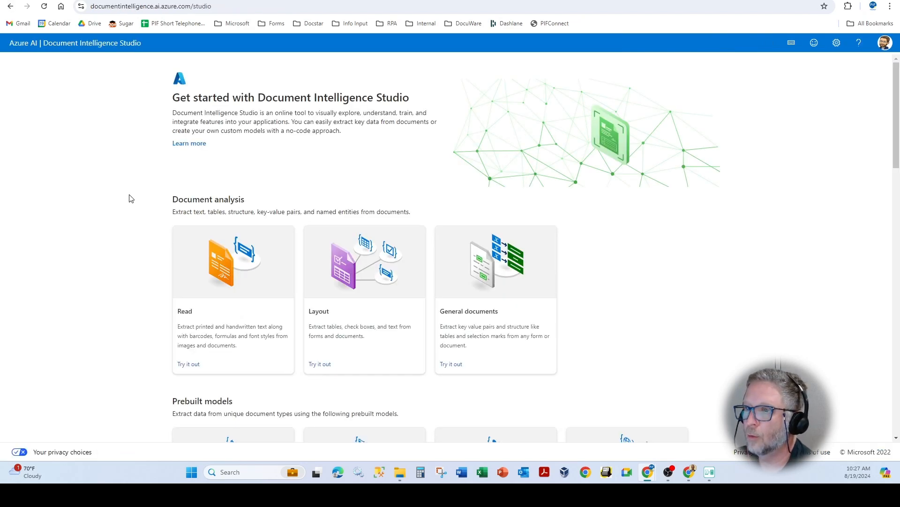
Open the pif-di resource in the Azure portal and launch Document Intelligence Studio from its Overview.
click(151, 7)
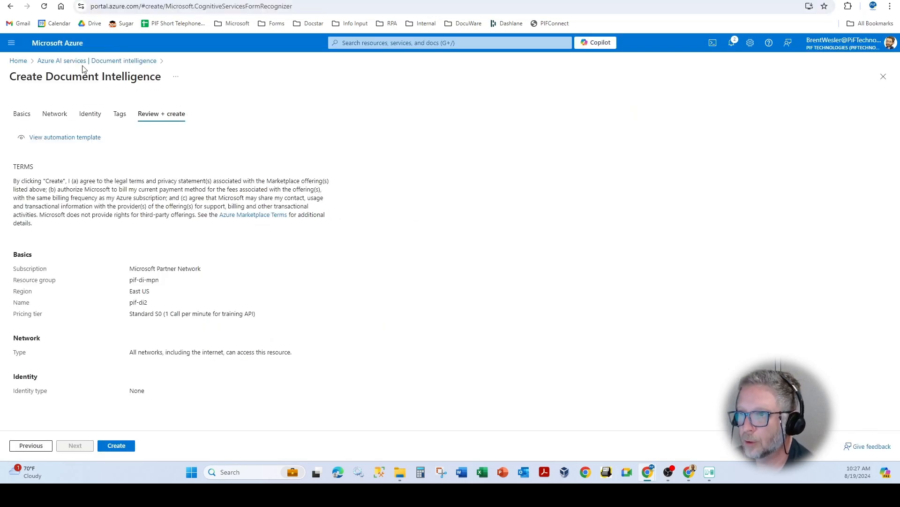
click(115, 444)
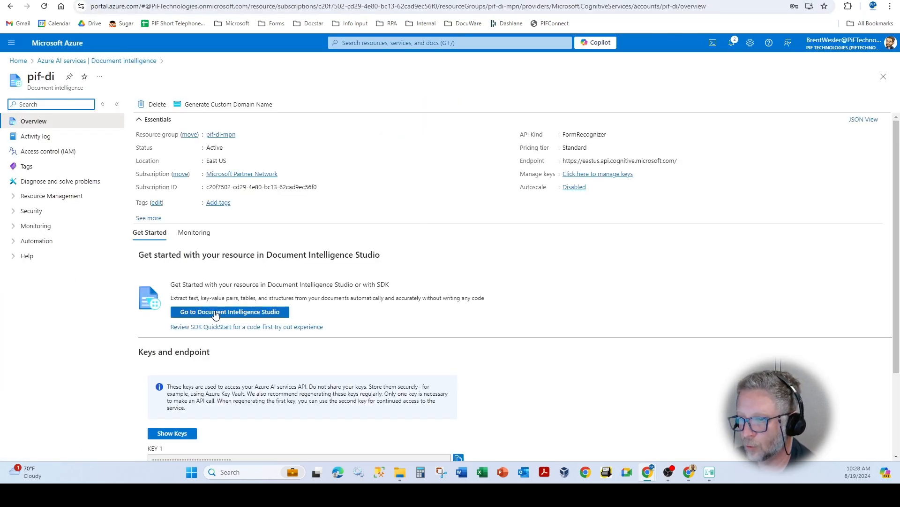
mouse_move(229, 322)
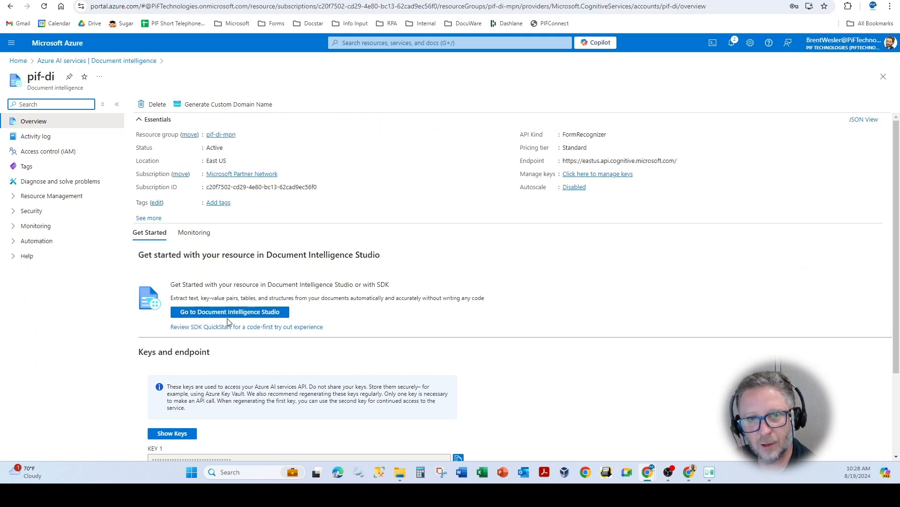
click(228, 312)
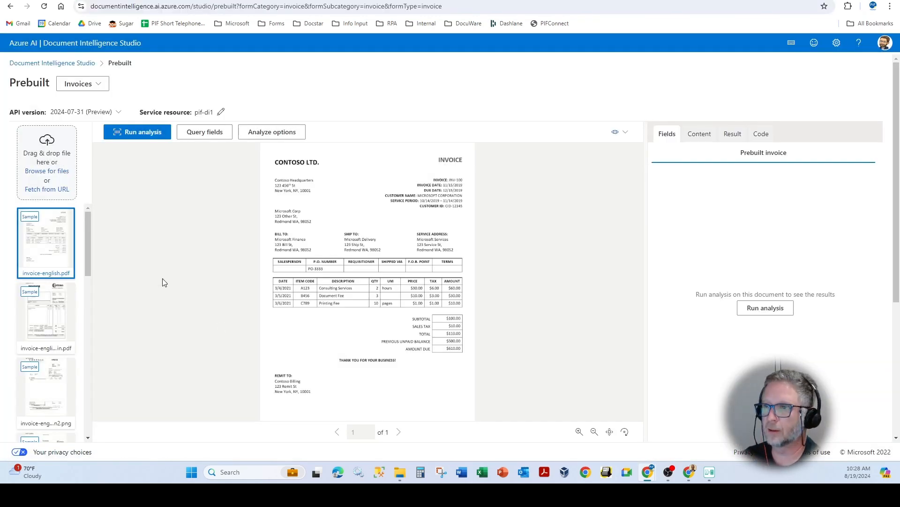
mouse_move(221, 112)
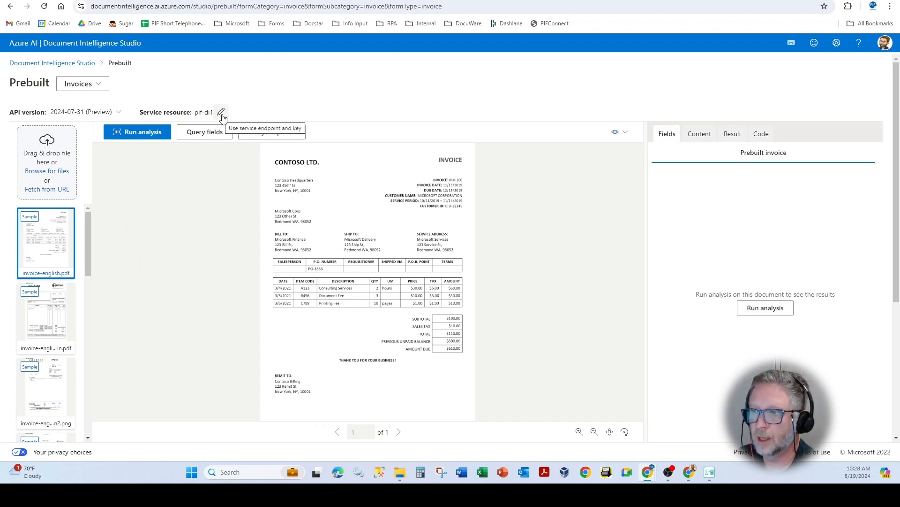
Open the service endpoint and key prompt and jump to the Azure portal for keys.
click(221, 111)
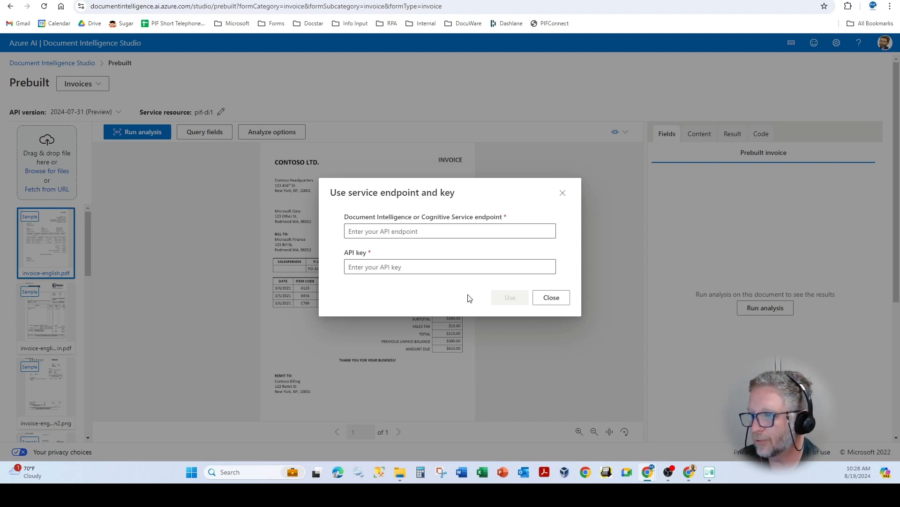
click(550, 298)
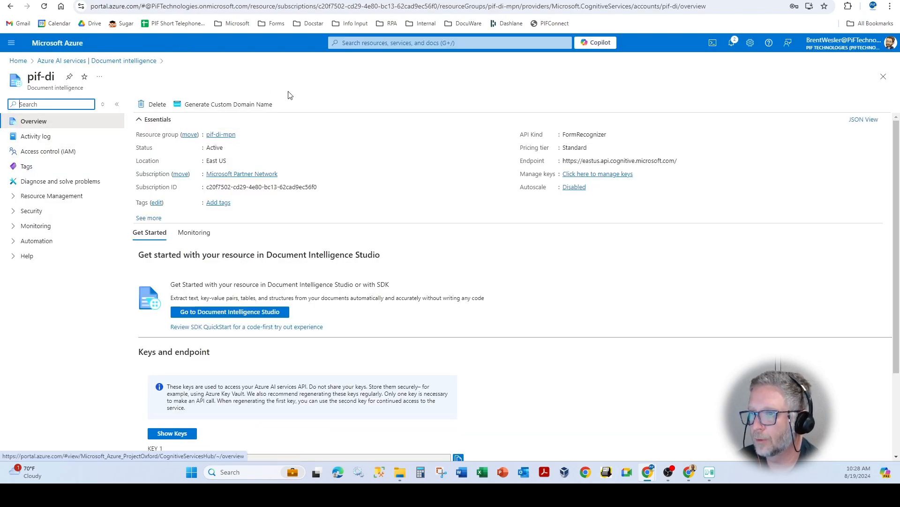
Scroll the pif-di overview to the Keys and endpoint section with KEY 1, KEY 2 and Endpoint.
scroll(down, 3)
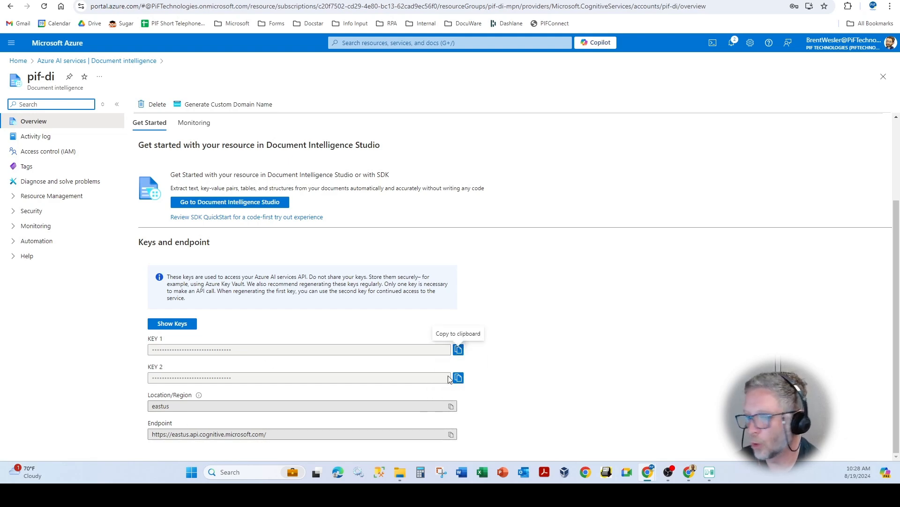
mouse_move(442, 377)
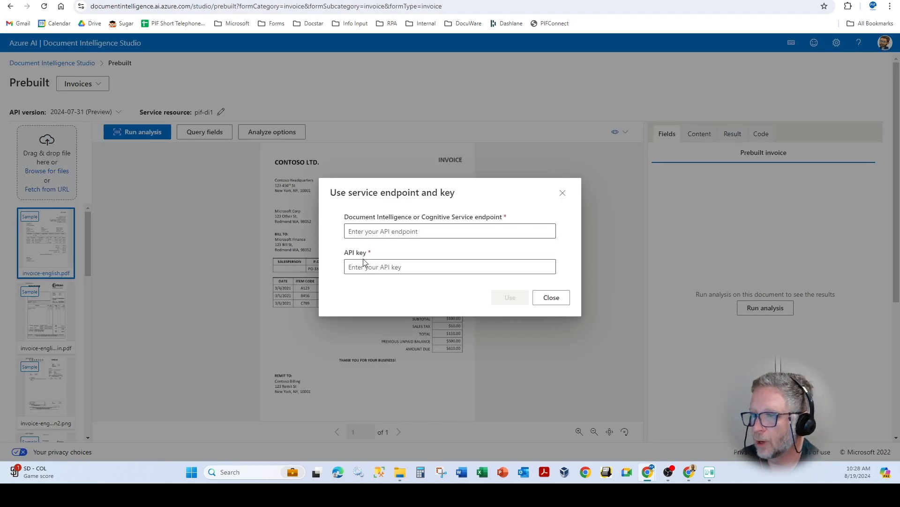
Close the 'Use service endpoint and key' dialog without entering anything.
click(549, 297)
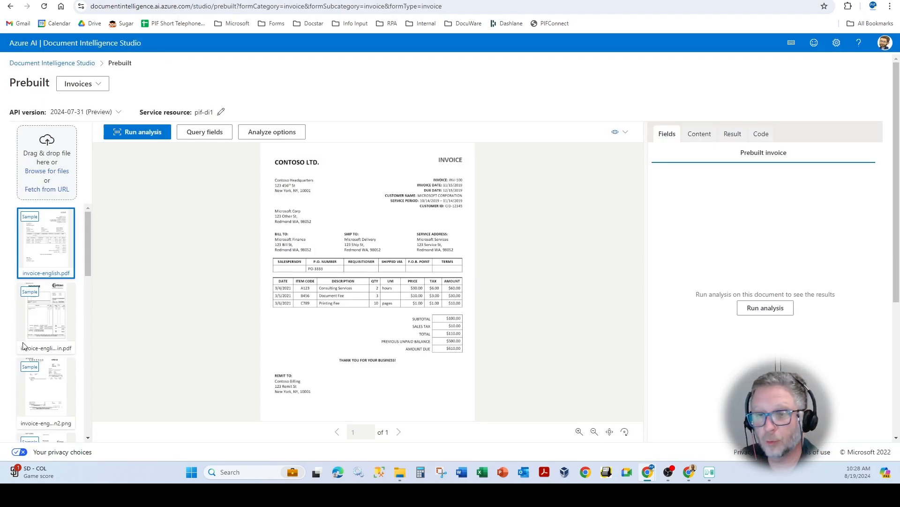
mouse_move(186, 304)
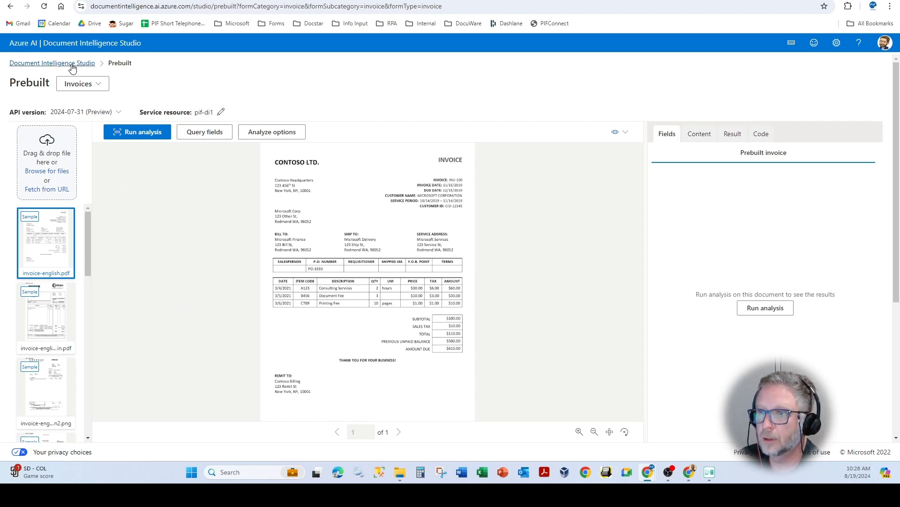
Return to the Studio home and scroll past prebuilt models to the custom extraction and classification models.
click(51, 63)
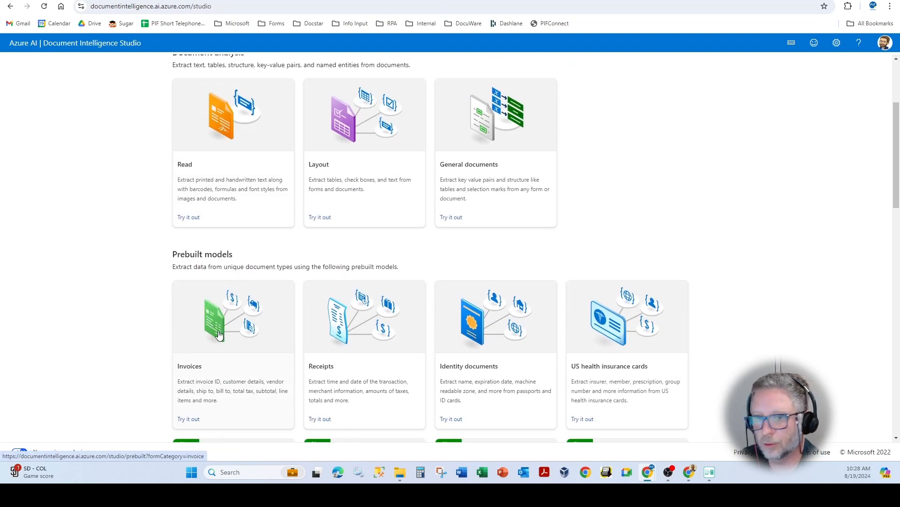
scroll(down, 3)
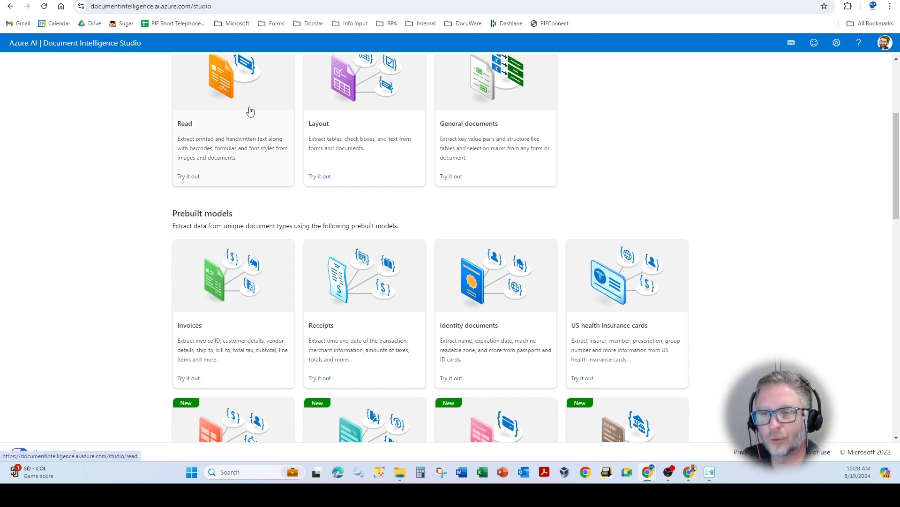
mouse_move(113, 222)
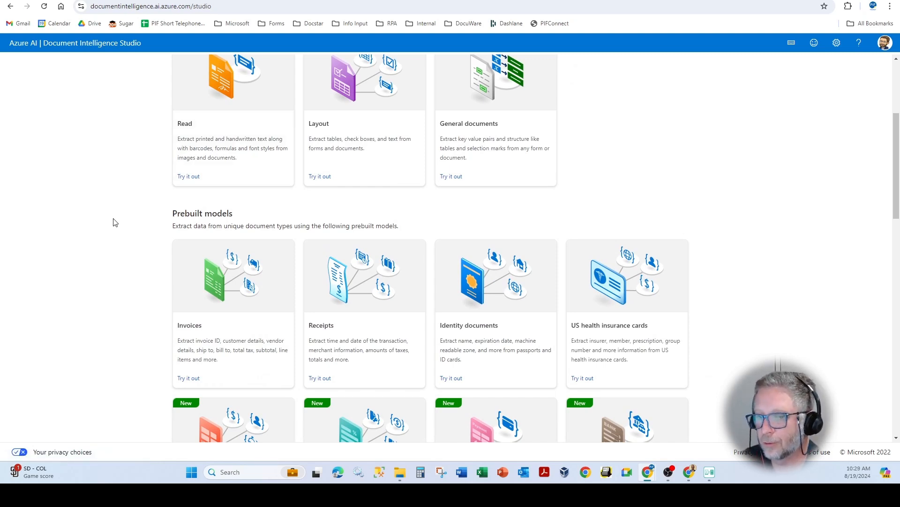
scroll(down, 3)
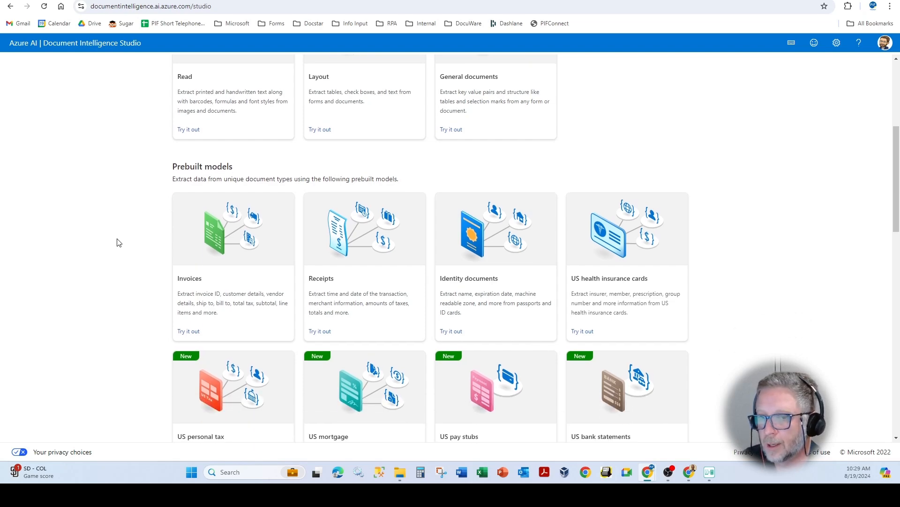
scroll(down, 3)
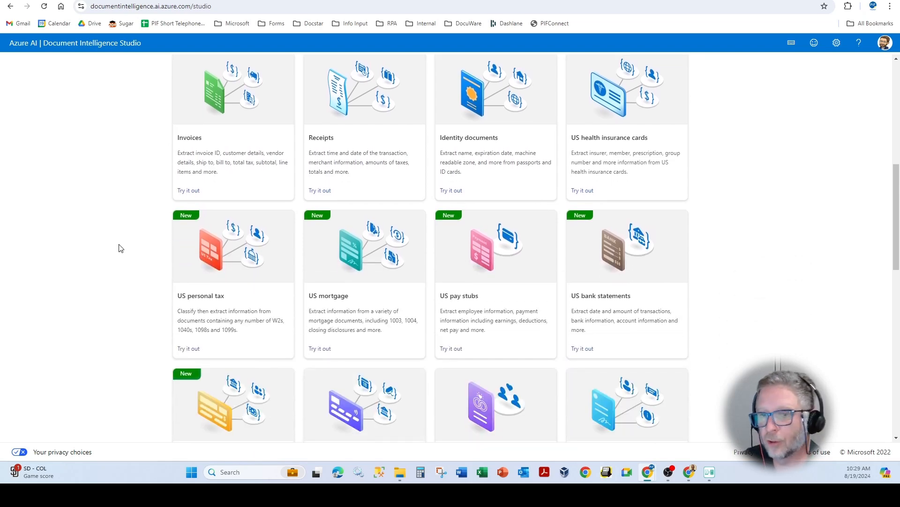
scroll(down, 3)
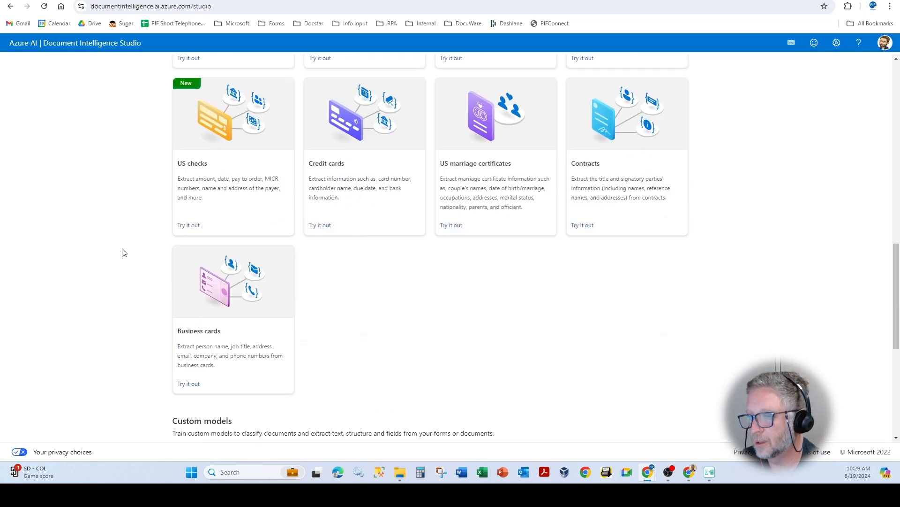
scroll(down, 3)
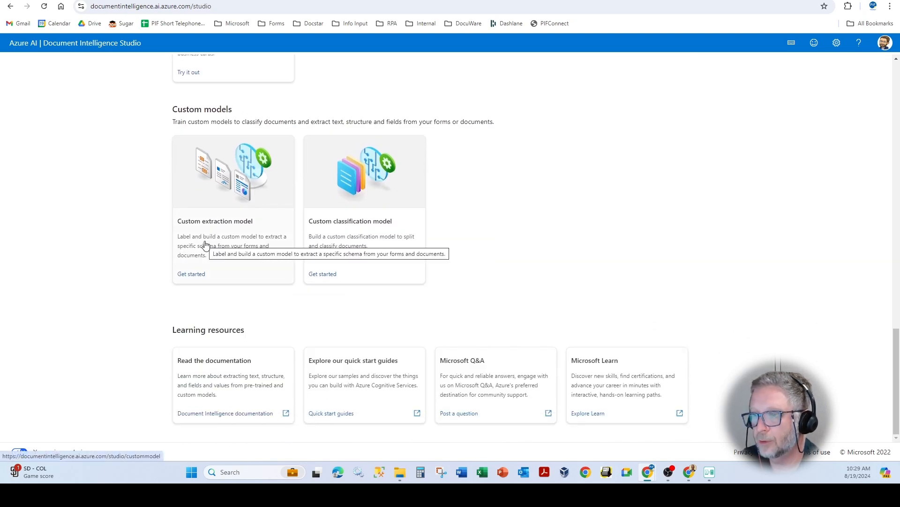
Create a custom extraction project named 'Test Custome' and continue to the service resource step.
click(191, 273)
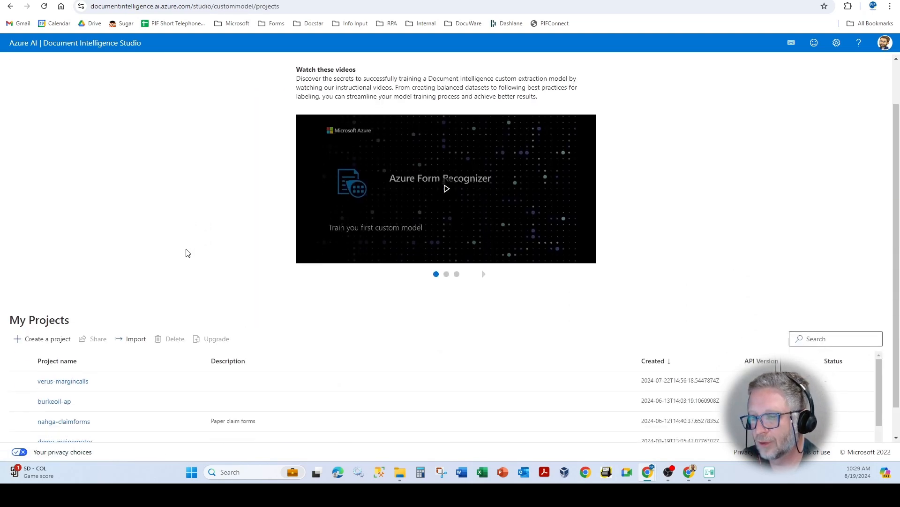
click(46, 338)
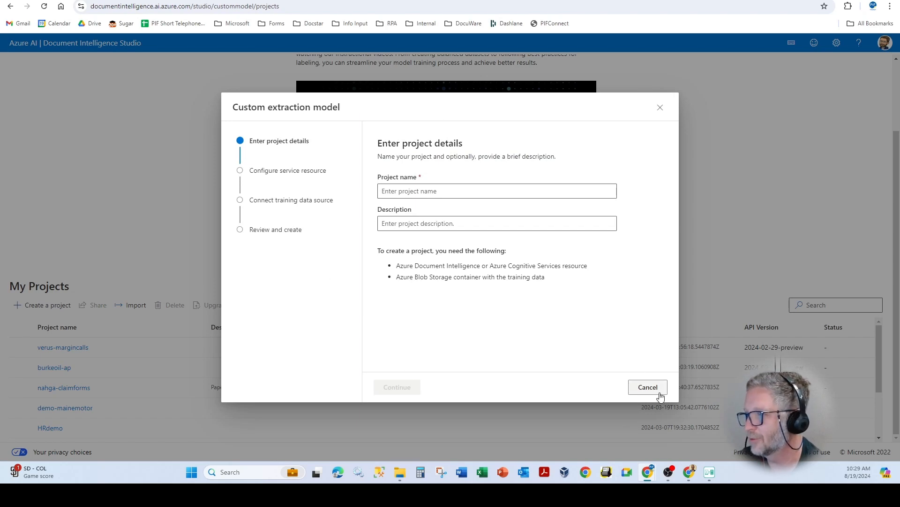
click(496, 190)
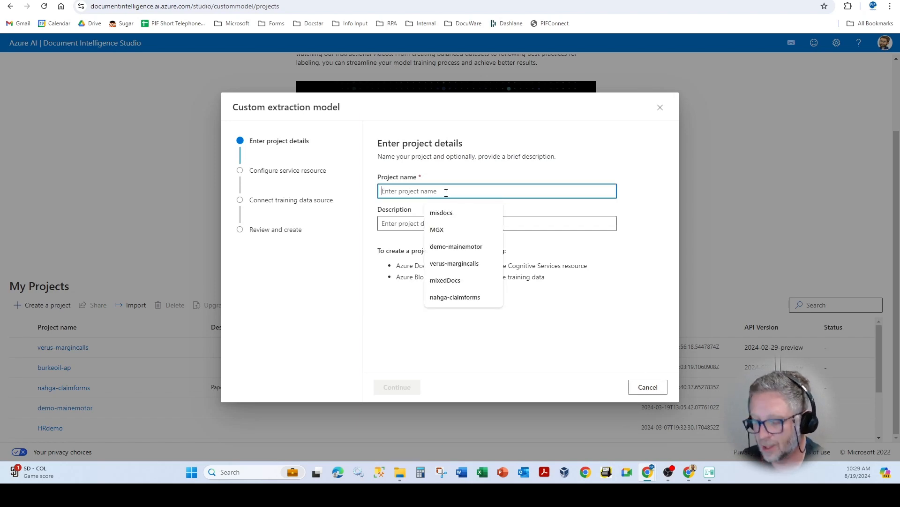
text(Tes)
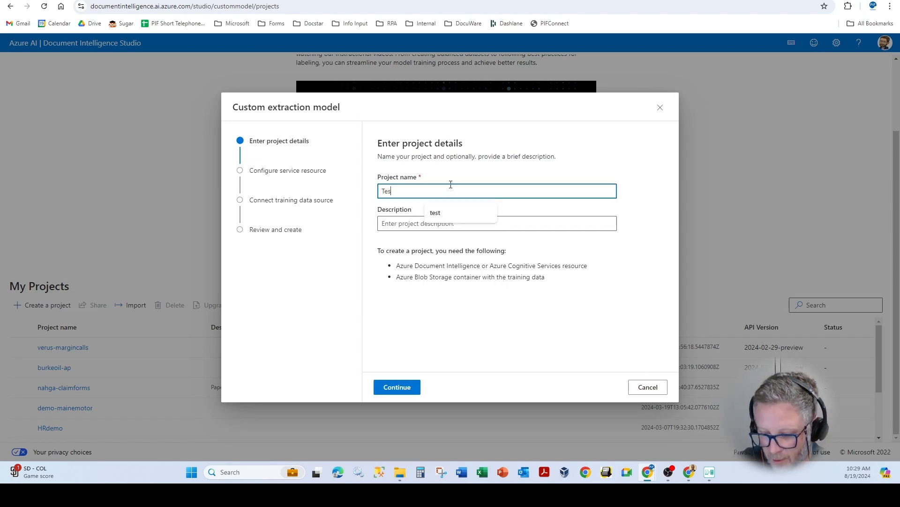
text(Test Custome)
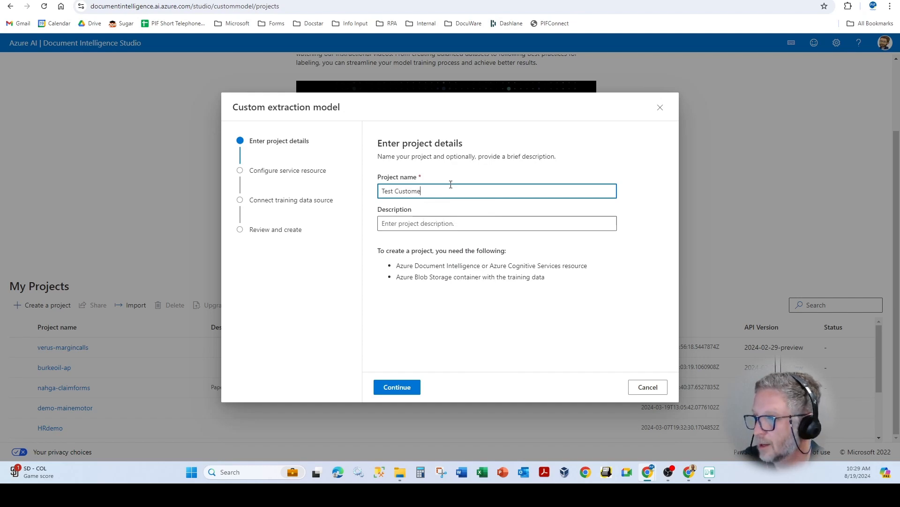
click(396, 387)
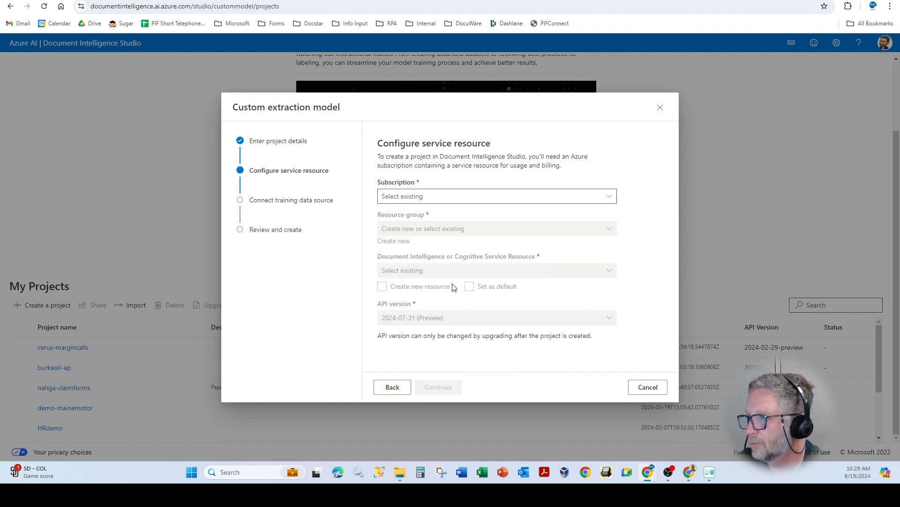
Choose the subscription and the pif resource group, then list existing service resources.
click(496, 196)
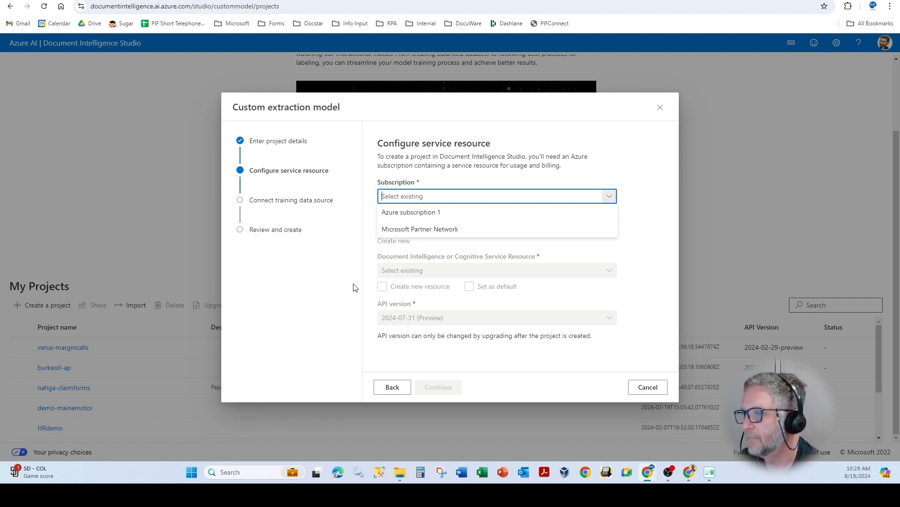
mouse_move(411, 212)
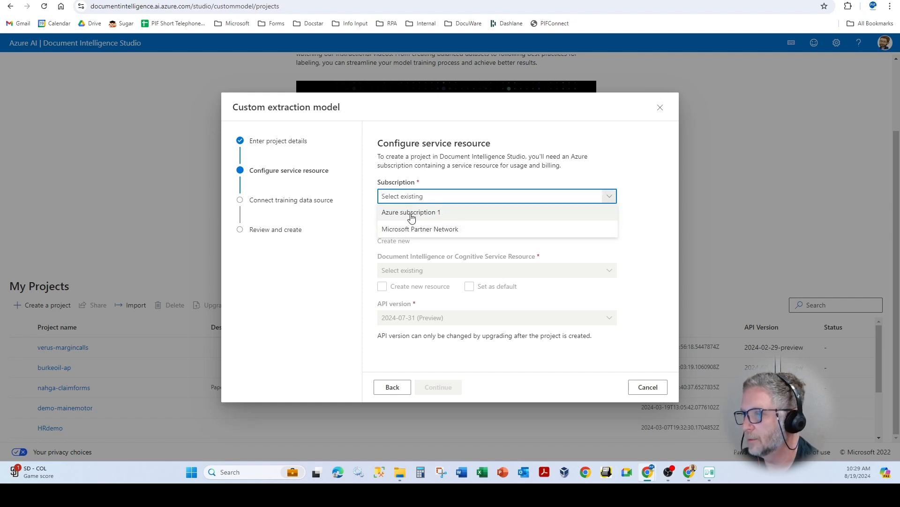
click(411, 212)
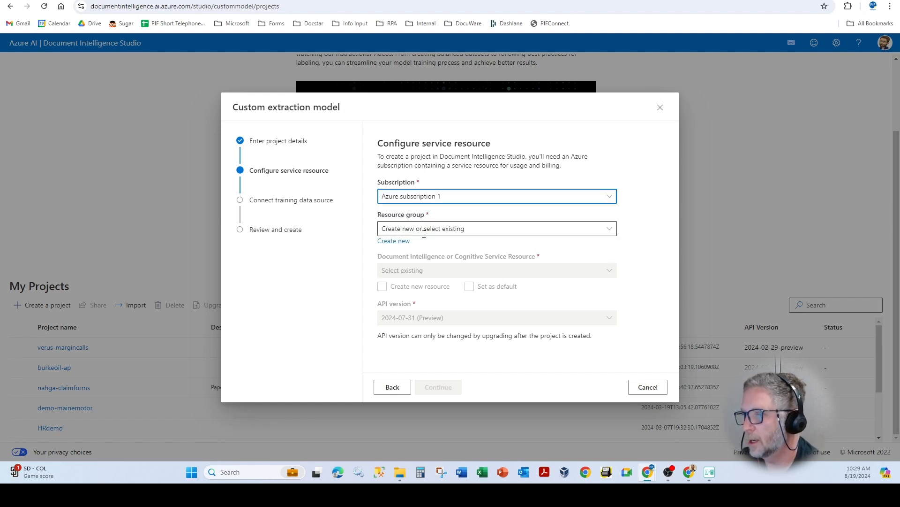
text(pif)
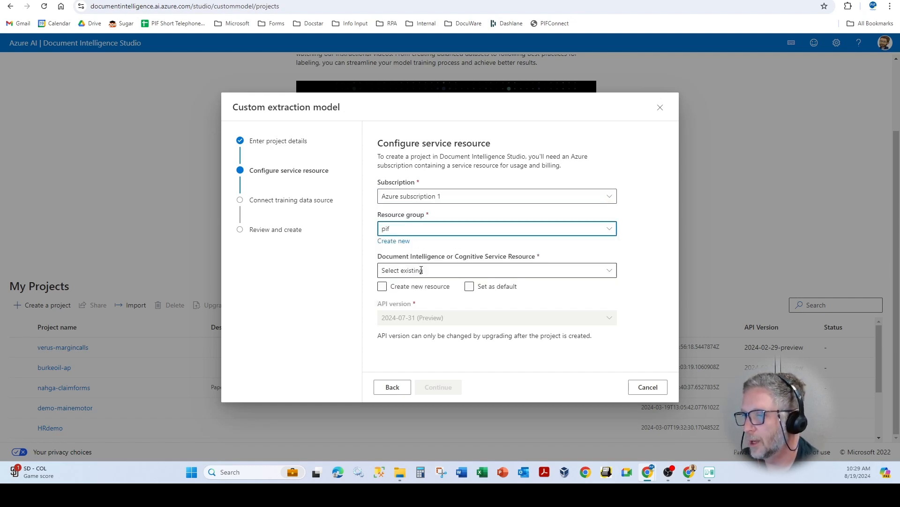
click(495, 270)
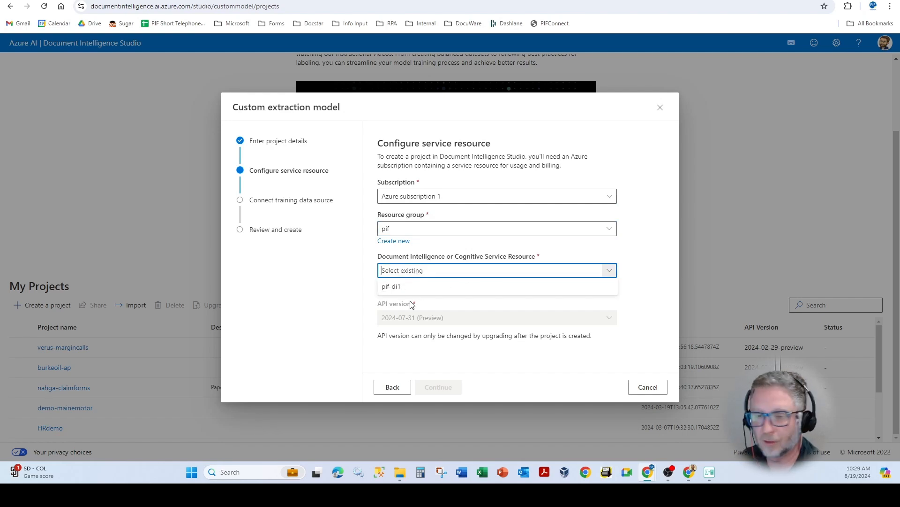
Toggle between new and existing resource and select the pif-di1 service resource.
click(383, 286)
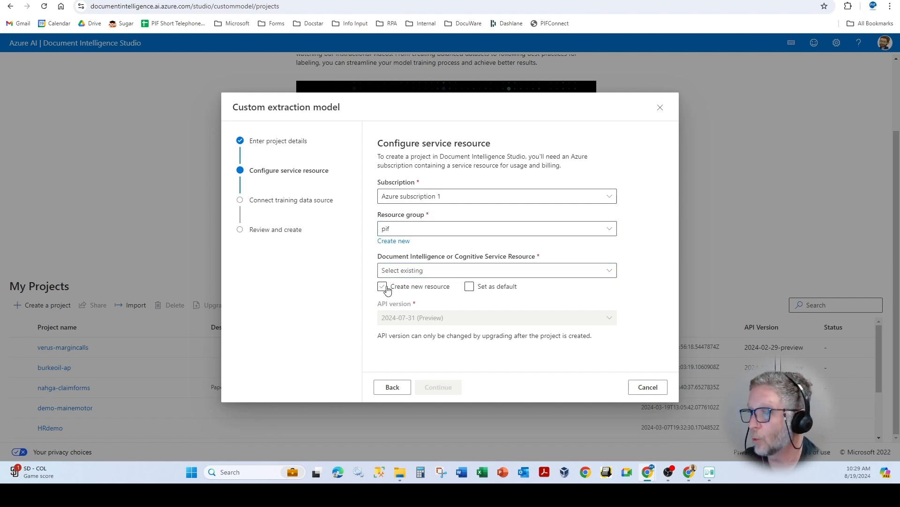
click(381, 286)
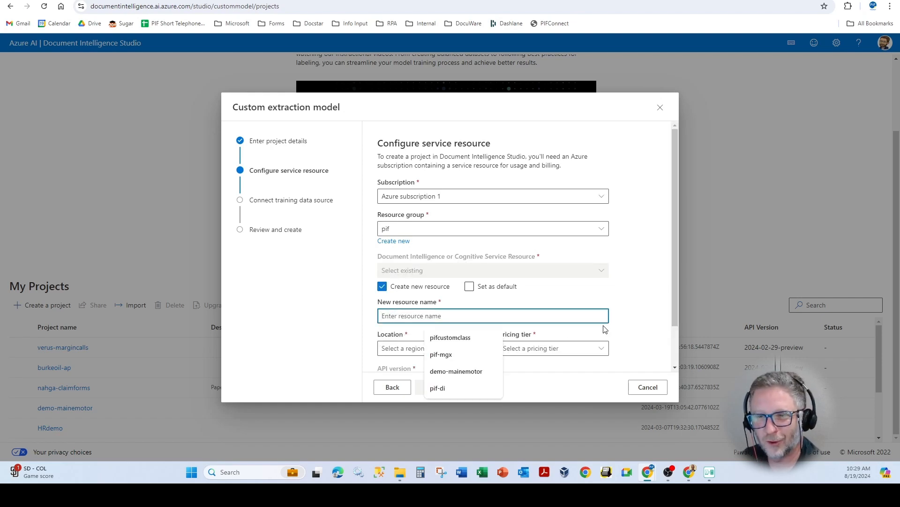
mouse_move(638, 303)
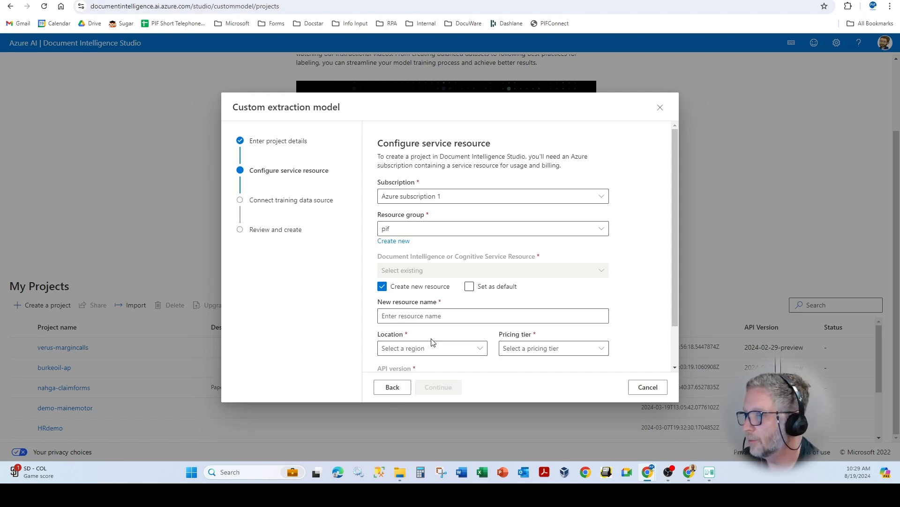
click(383, 286)
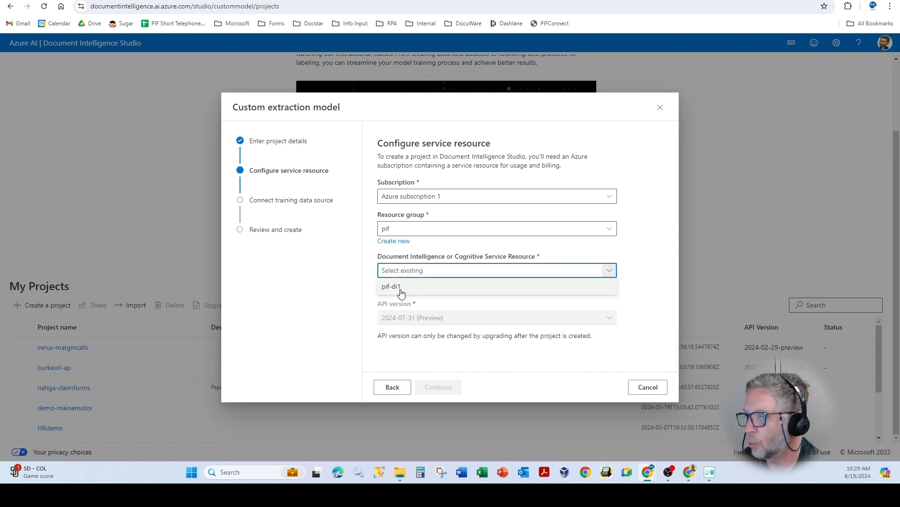
click(391, 286)
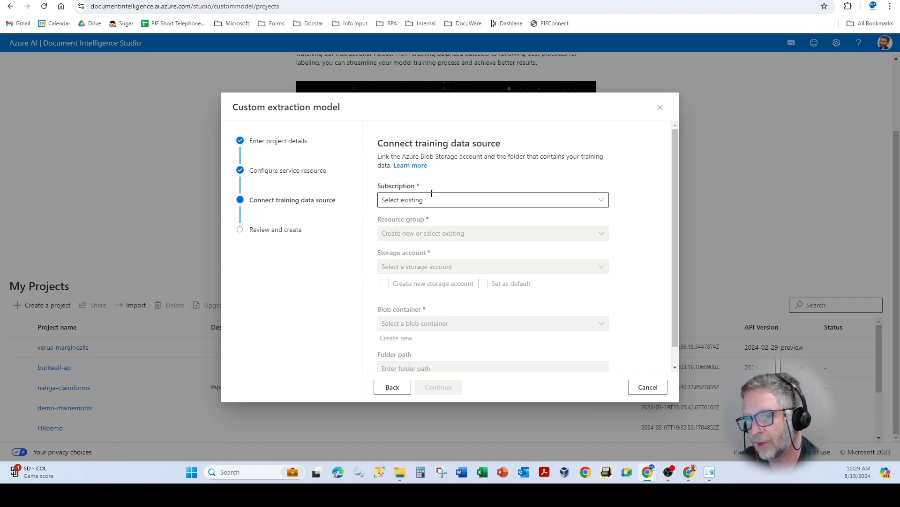
Set training data to Azure subscription 1, resource group pif and storage account customdocai.
click(493, 199)
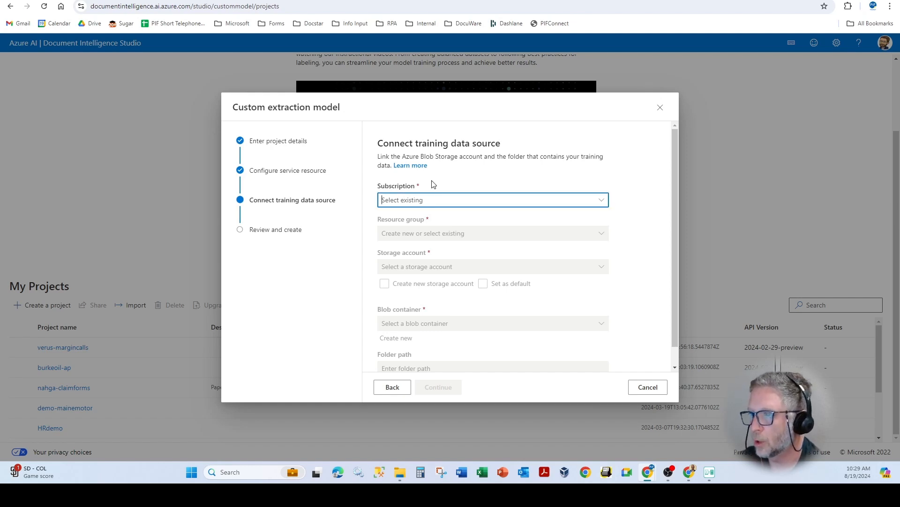
click(491, 199)
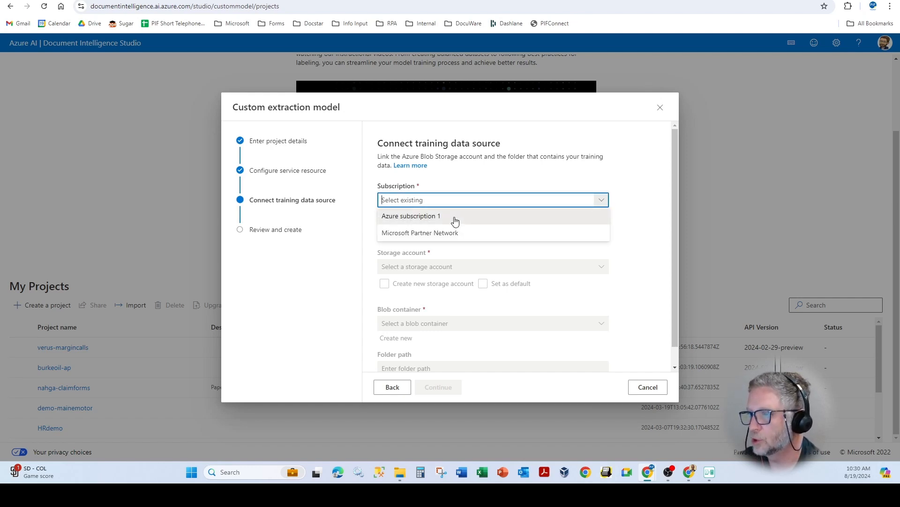
click(411, 215)
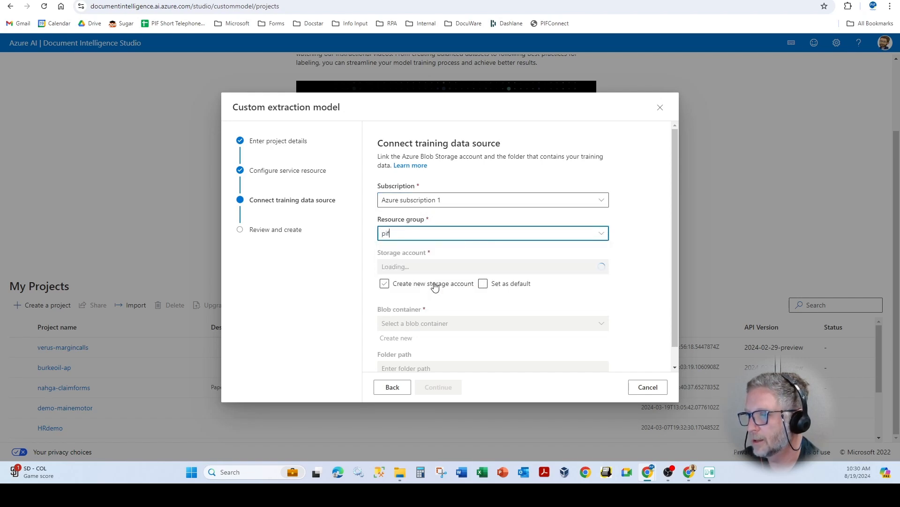
click(492, 266)
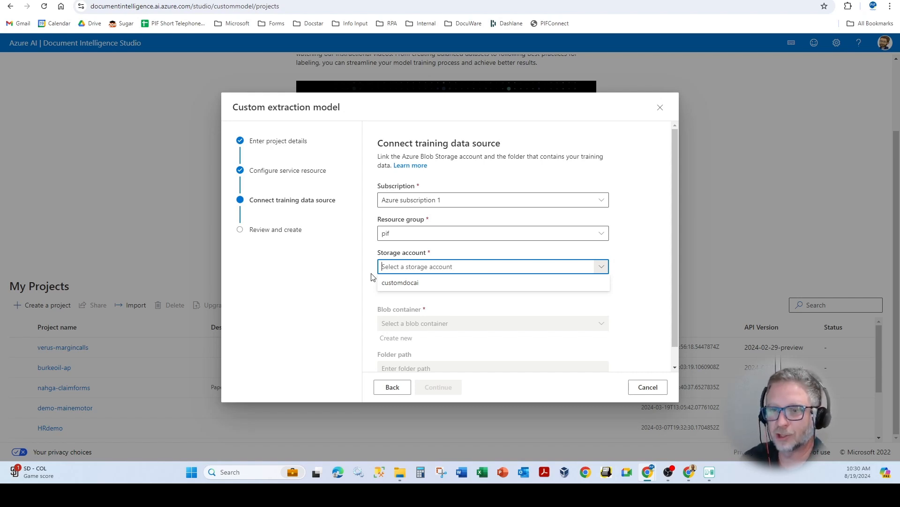
click(400, 282)
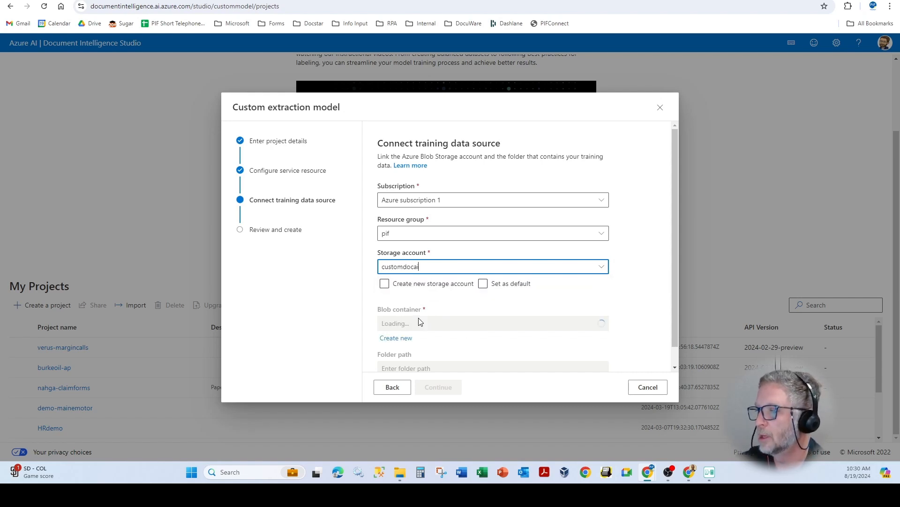
Leave the blob container unchosen, abandon the wizard and open the burkeoil-ap project.
click(493, 323)
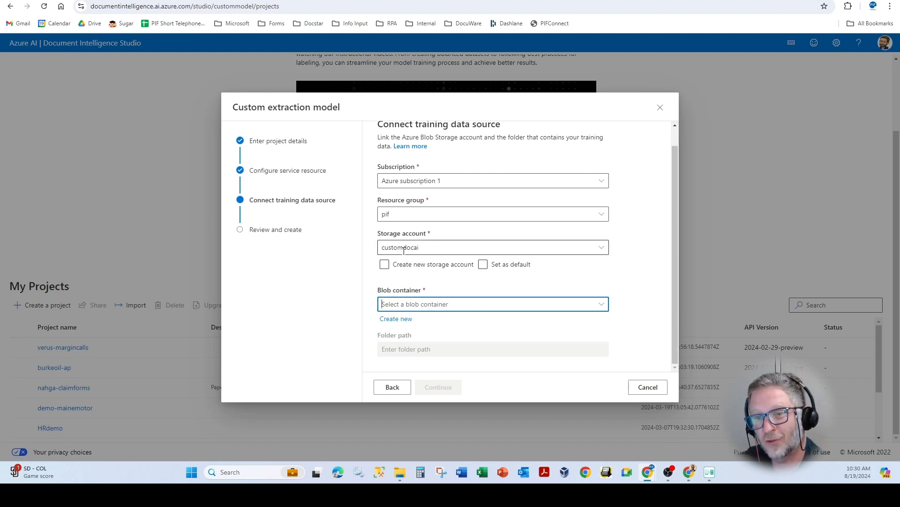
click(493, 303)
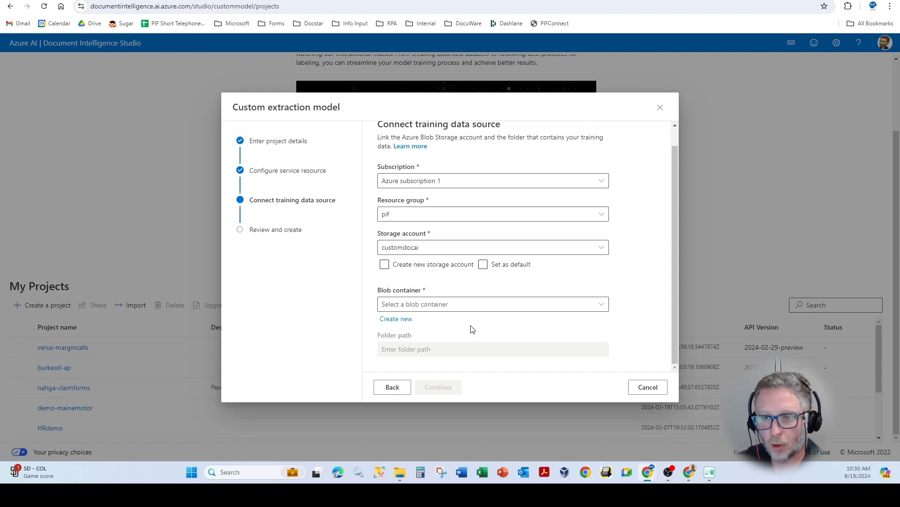
mouse_move(424, 348)
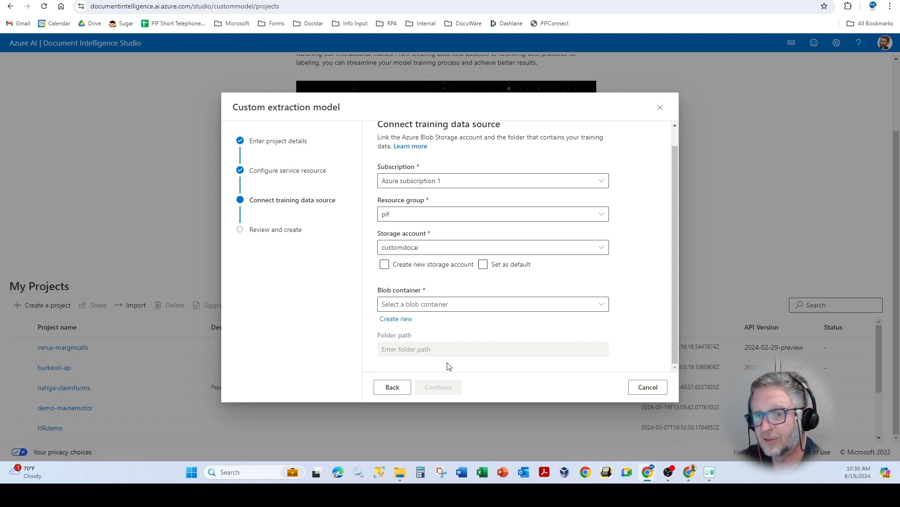
mouse_move(444, 369)
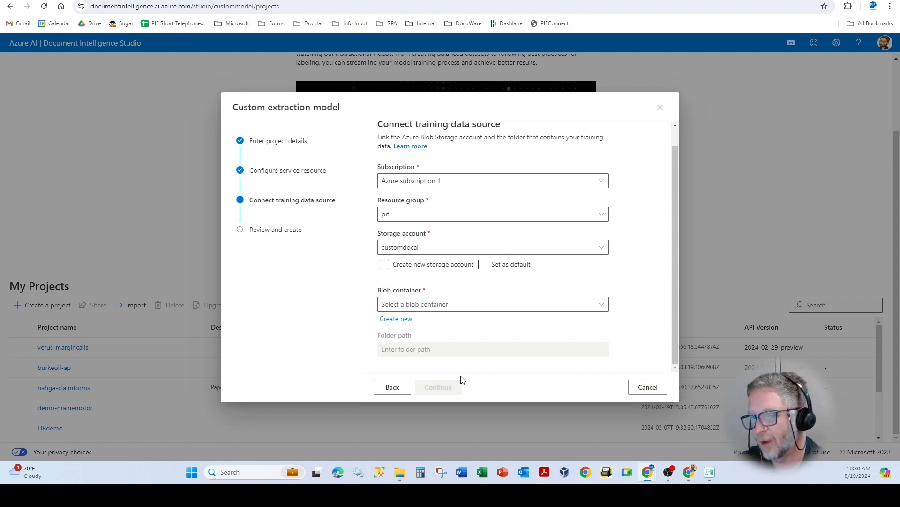
mouse_move(444, 378)
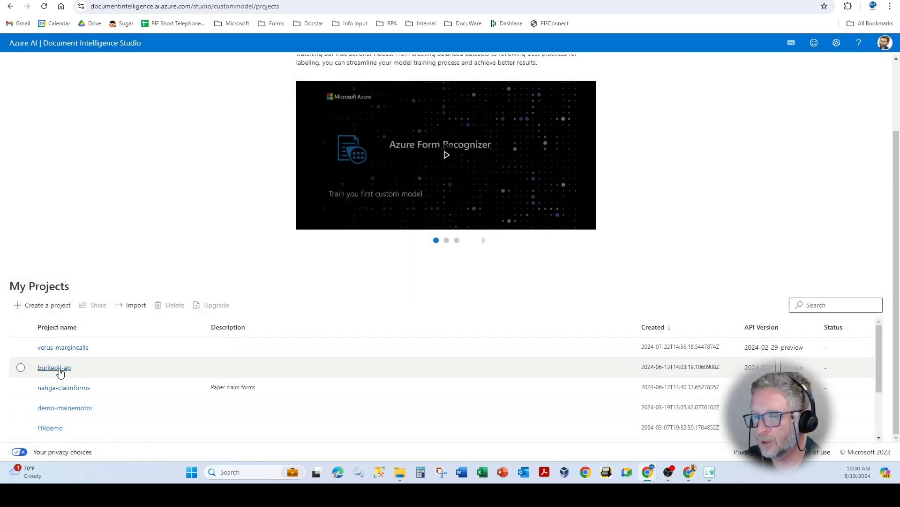
click(54, 367)
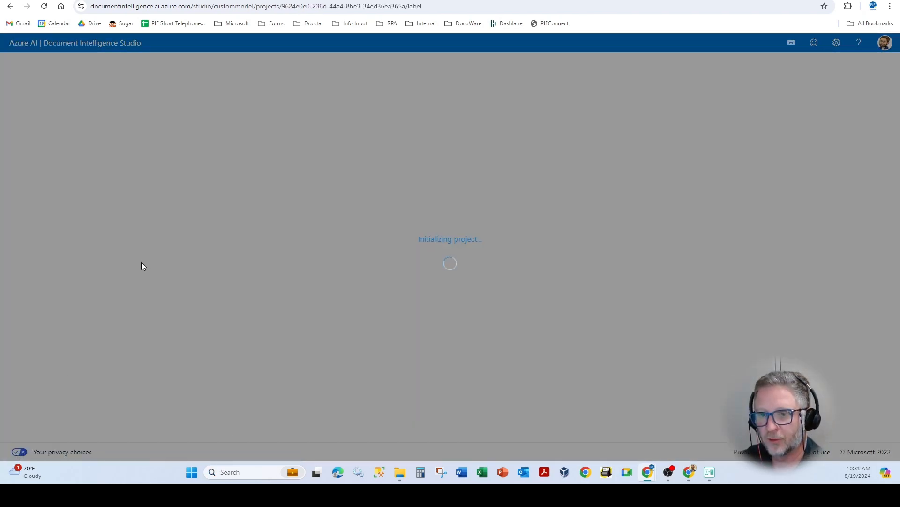
mouse_move(177, 228)
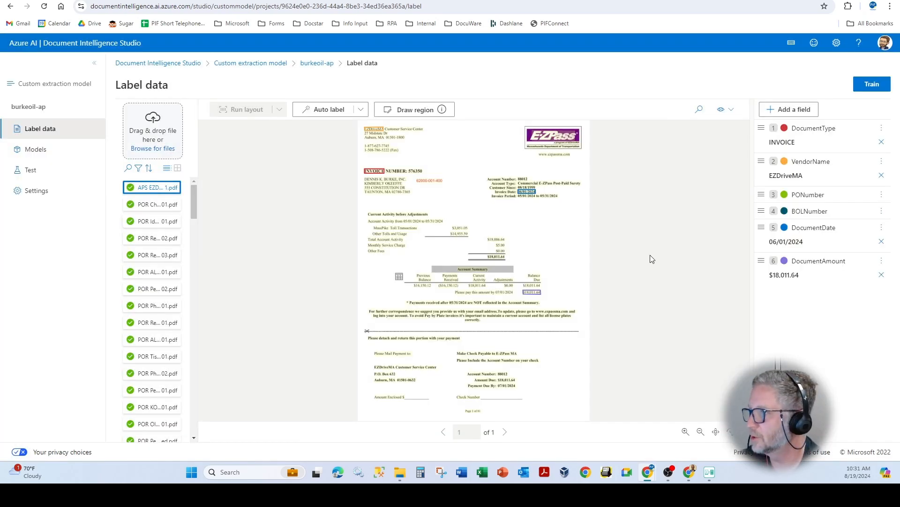
Show the field types available in the Add a field dropdown of burkeoil-ap.
click(793, 109)
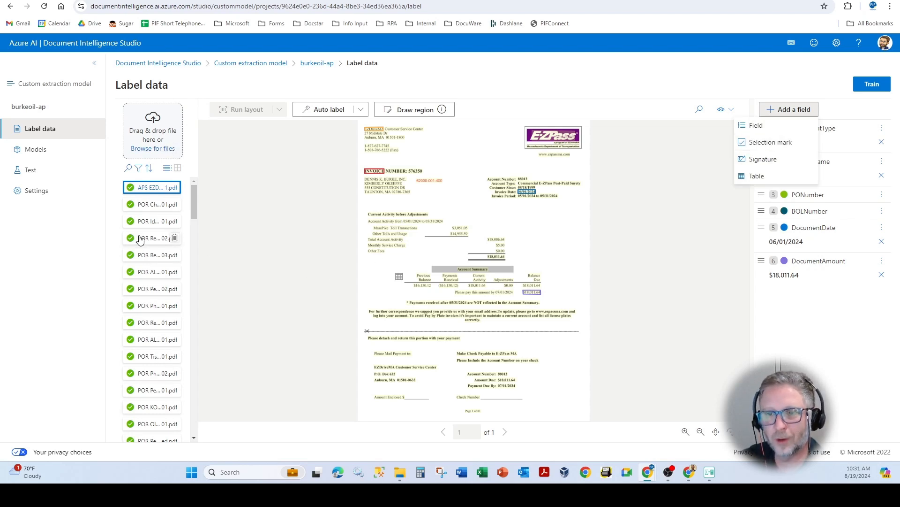
mouse_move(137, 222)
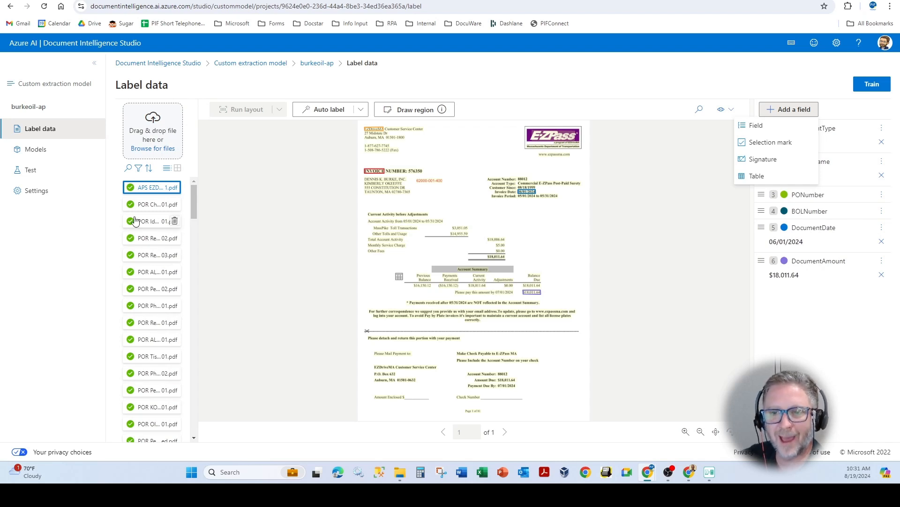
mouse_move(144, 237)
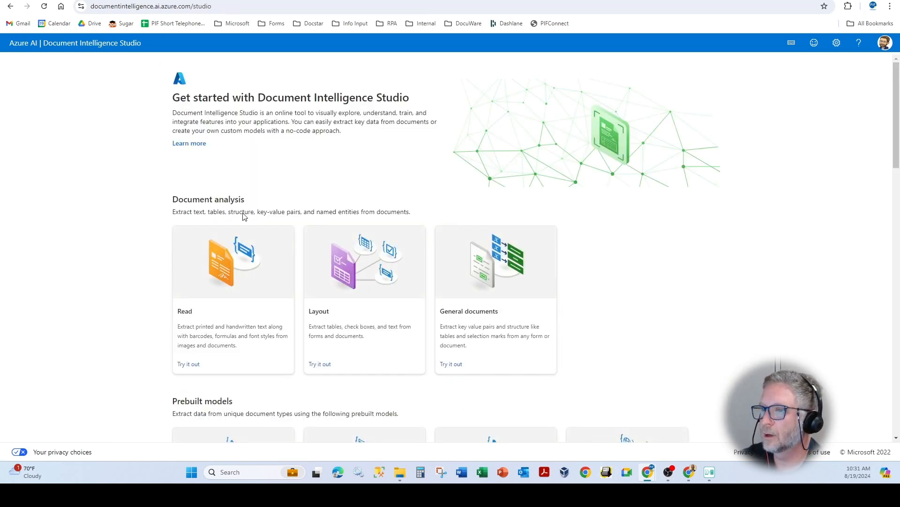
Open the prebuilt Invoice model and its .NET code example under Next steps.
scroll(down, 3)
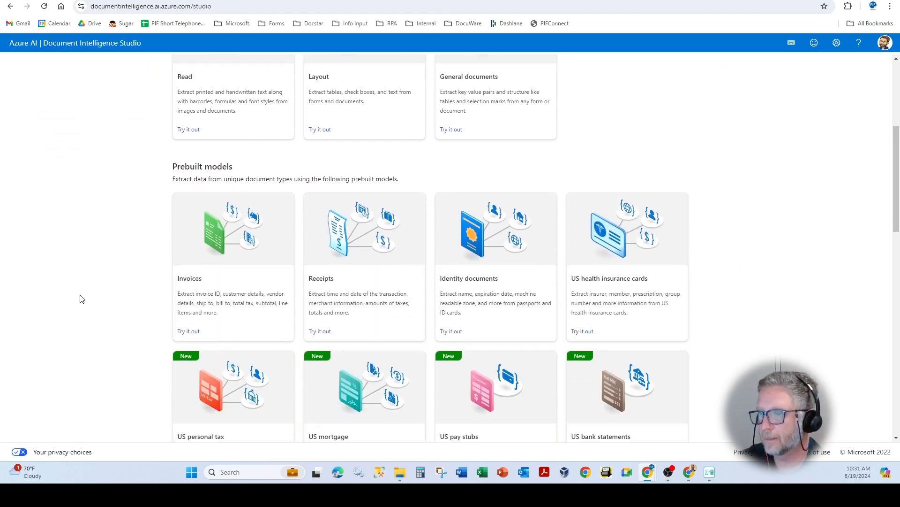
scroll(down, 3)
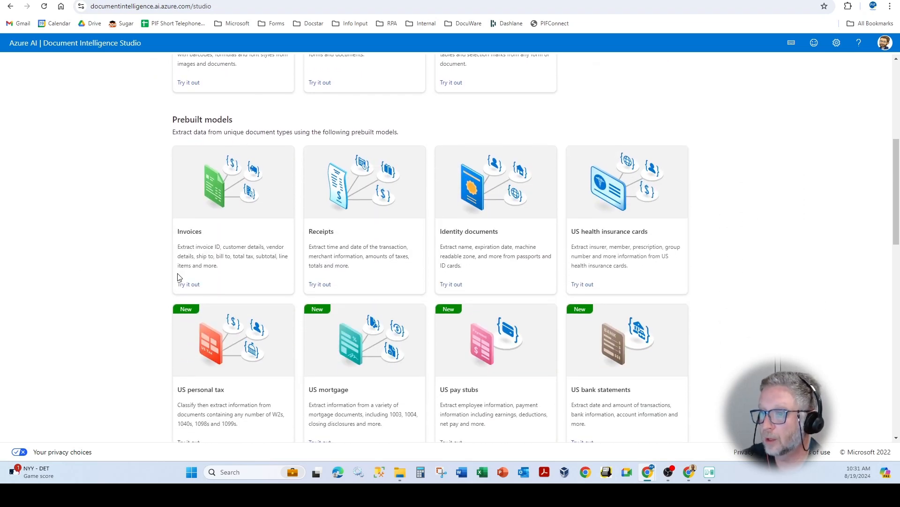
click(188, 283)
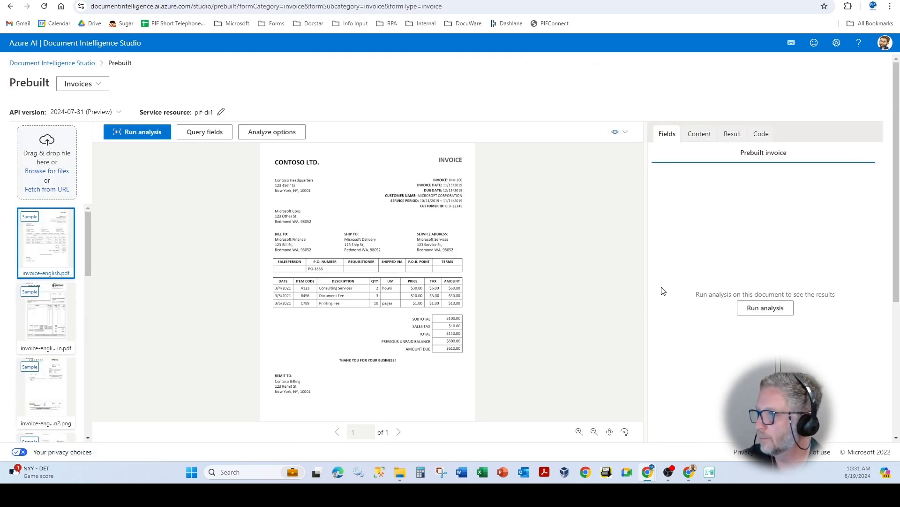
scroll(down, 3)
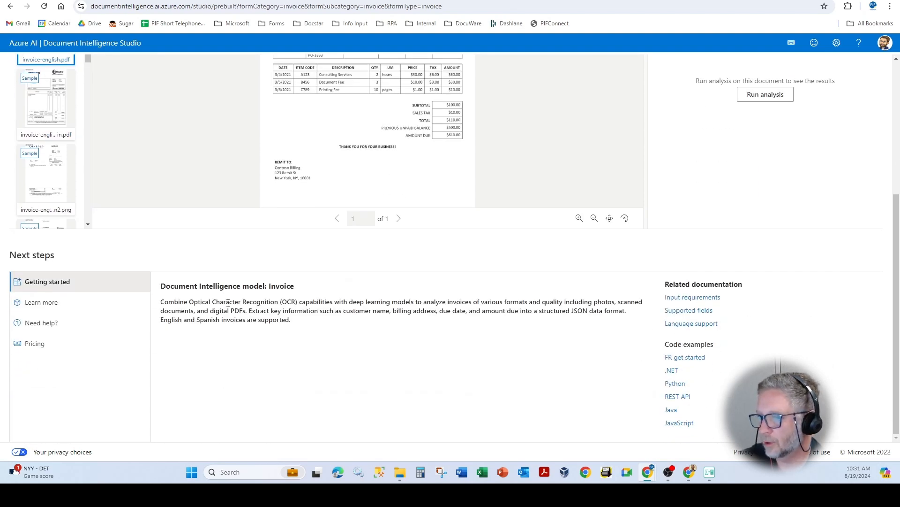
mouse_move(727, 345)
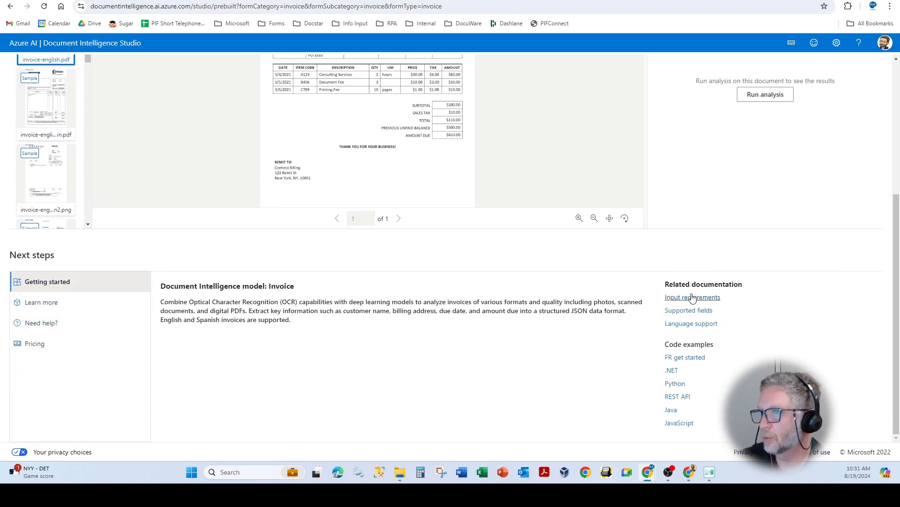
click(692, 297)
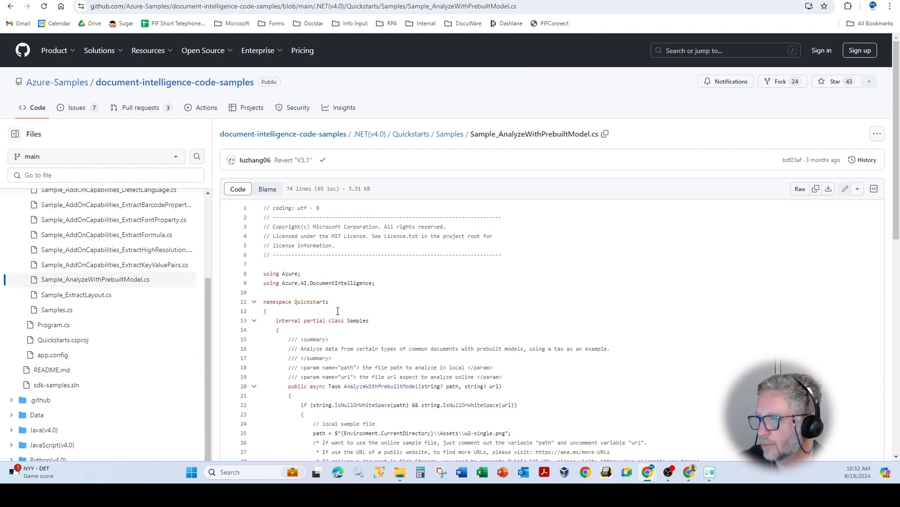
Highlight docIntelligenceApiKey and the prebuilt-tax.us.w2 model id in Sample_AnalyzeWithPrebuiltModel.cs.
scroll(down, 3)
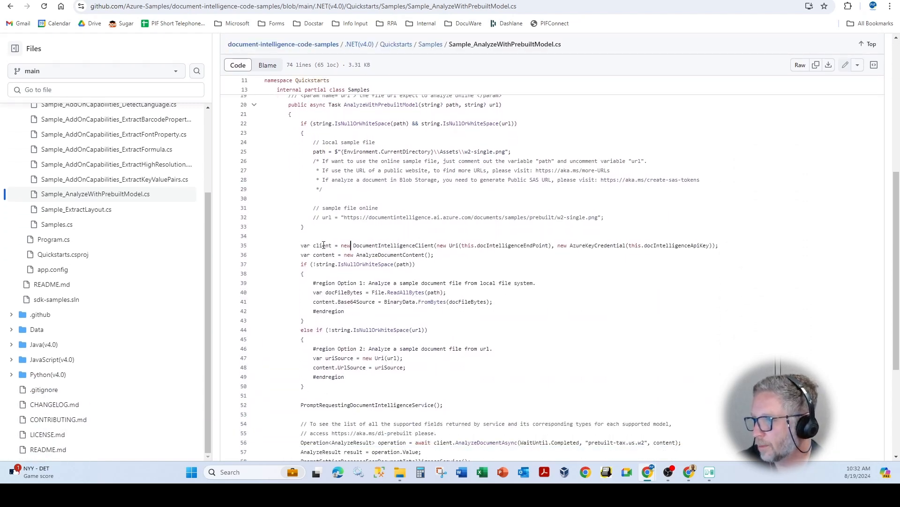
double_click(401, 245)
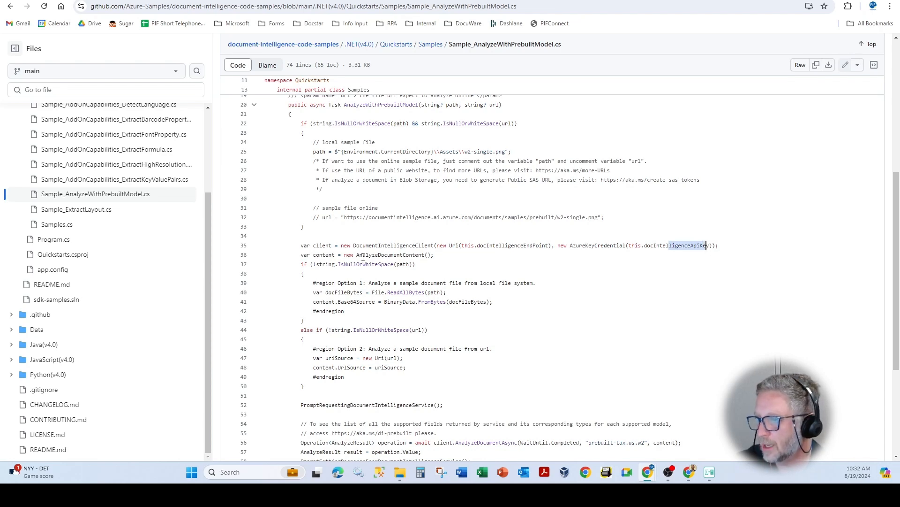
scroll(down, 3)
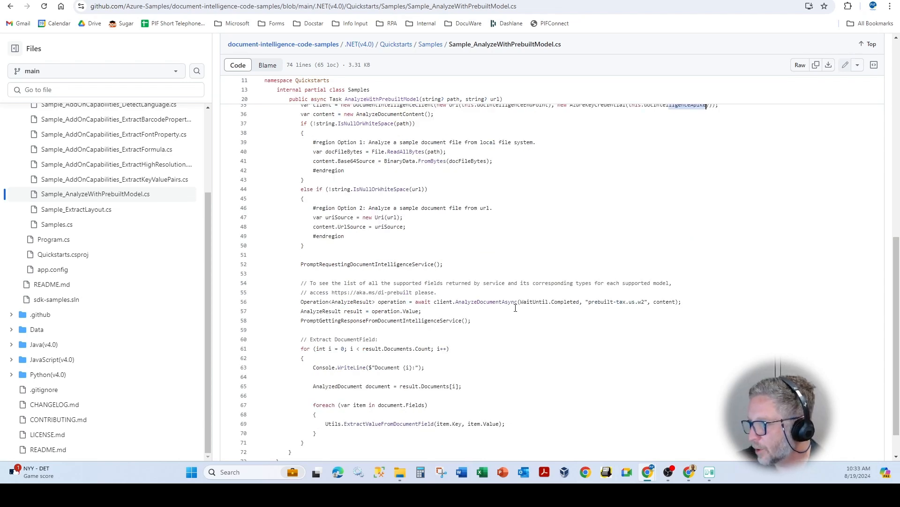
double_click(617, 301)
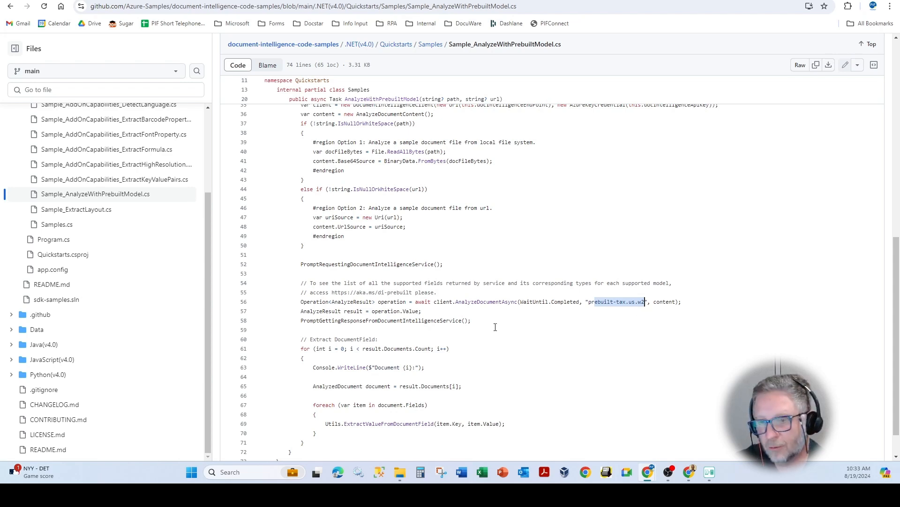
mouse_move(478, 313)
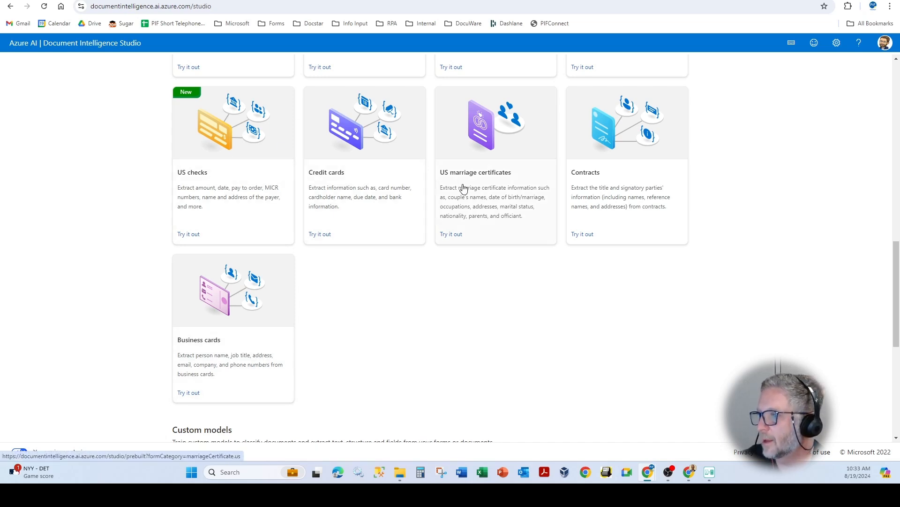
Try out the US personal tax prebuilt model, then switch back to the GitHub tab.
scroll(up, 3)
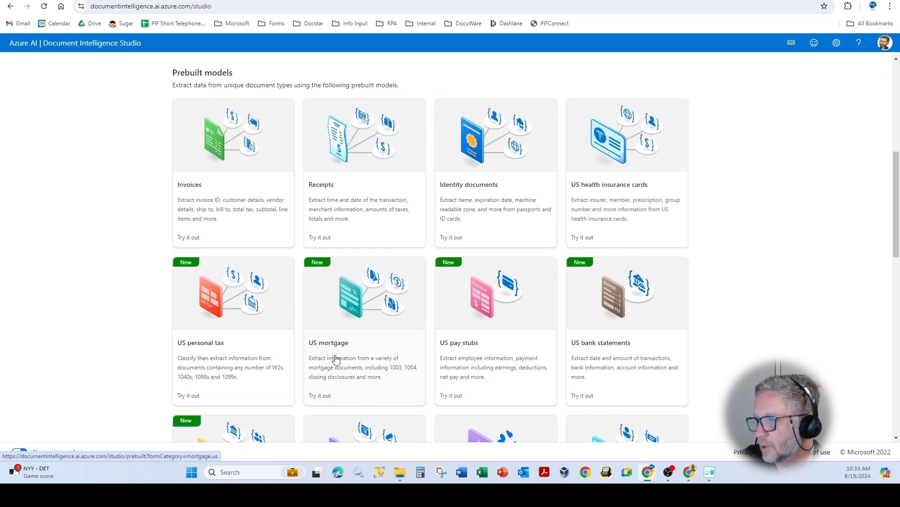
scroll(down, 3)
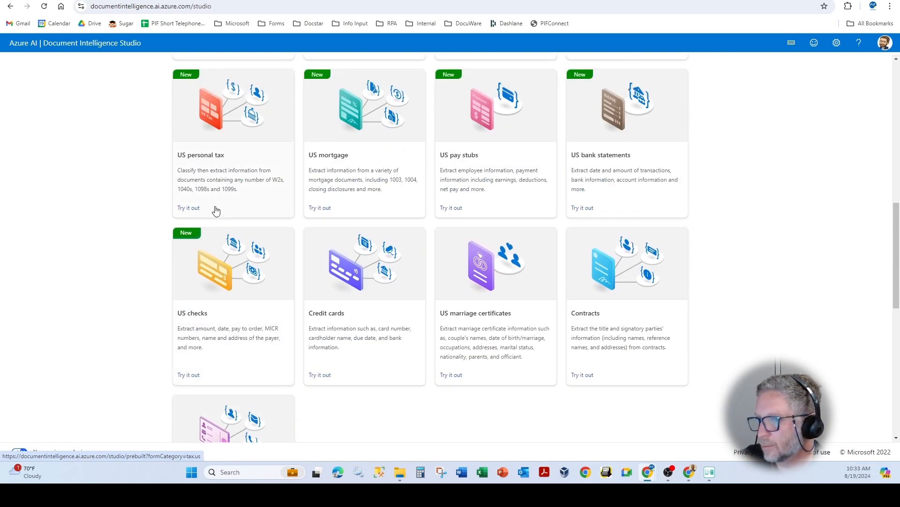
click(188, 207)
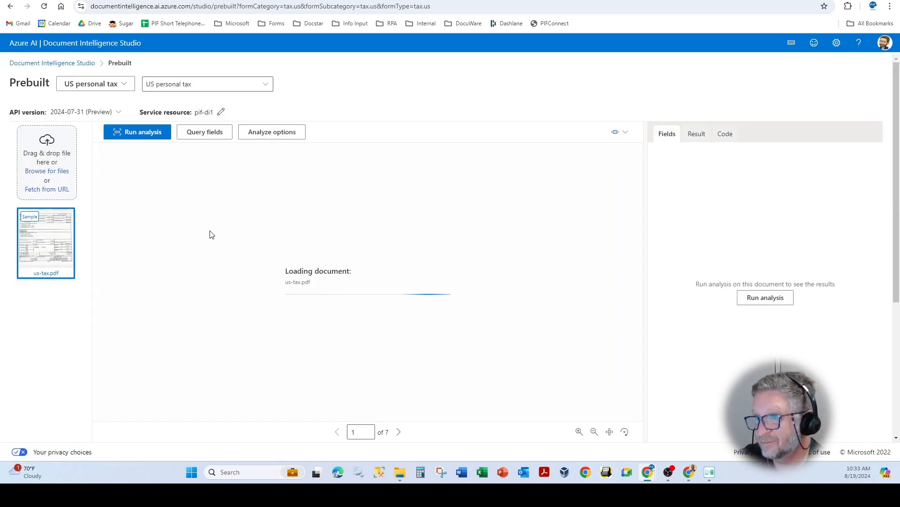
click(206, 84)
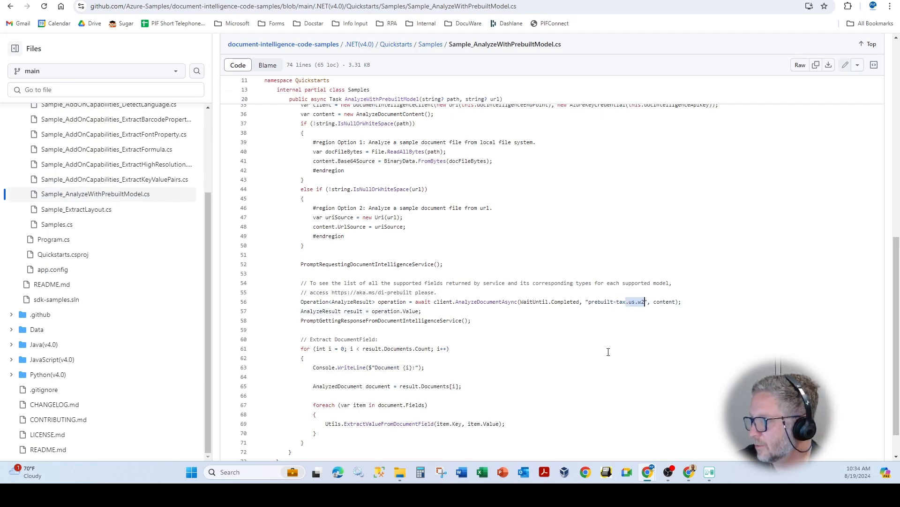
mouse_move(599, 360)
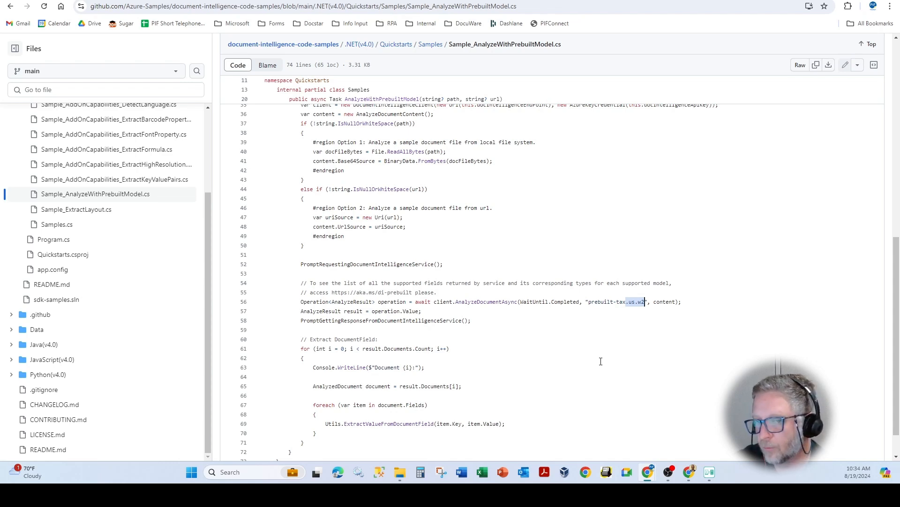
Scroll the quickstart file to its closing document-field extraction loop.
scroll(down, 3)
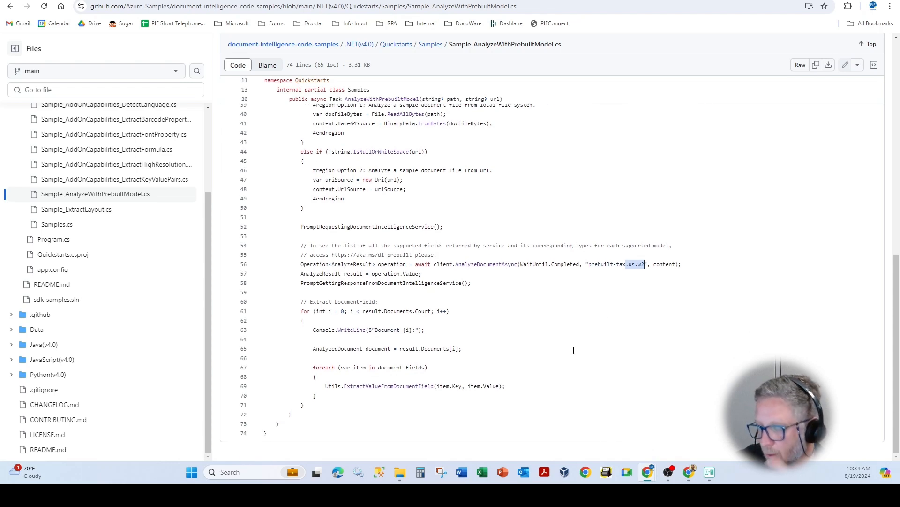
mouse_move(553, 392)
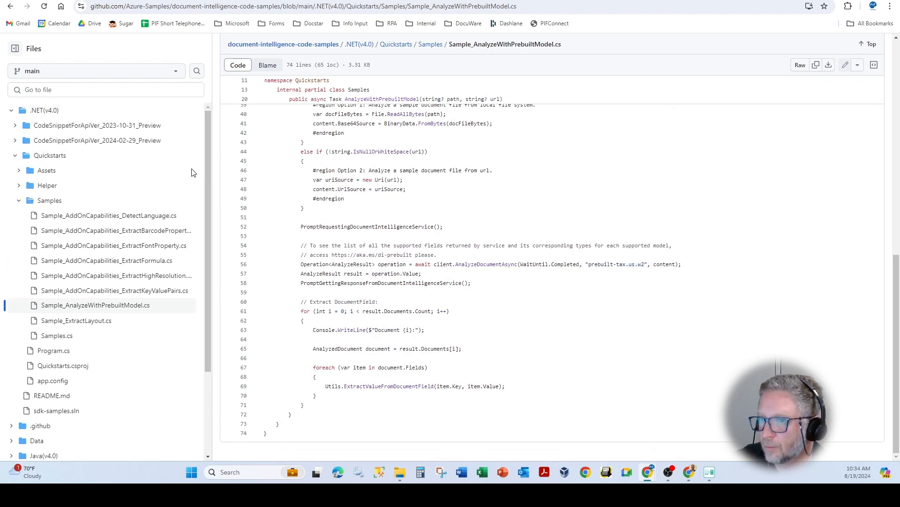
mouse_move(243, 127)
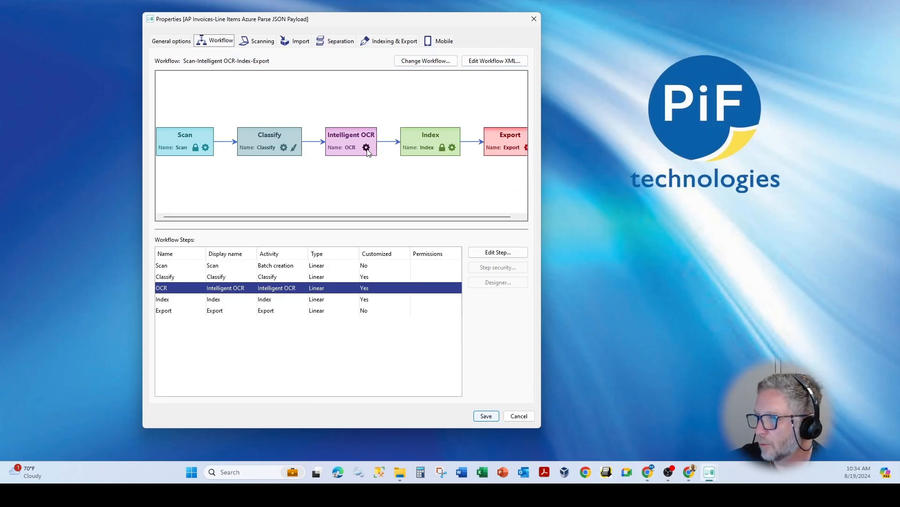
Open the Intelligent OCR step configuration and the KA-Microsoft Azure Invoices extraction profile.
click(365, 147)
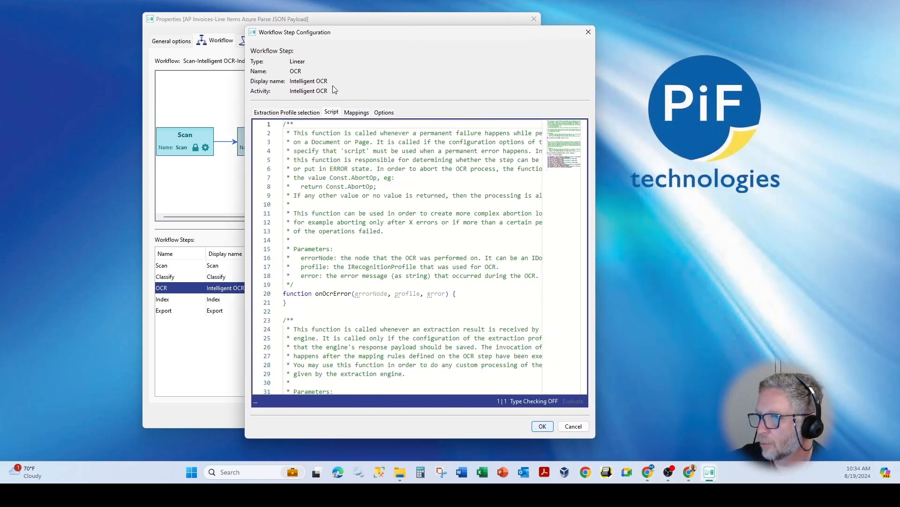
click(286, 111)
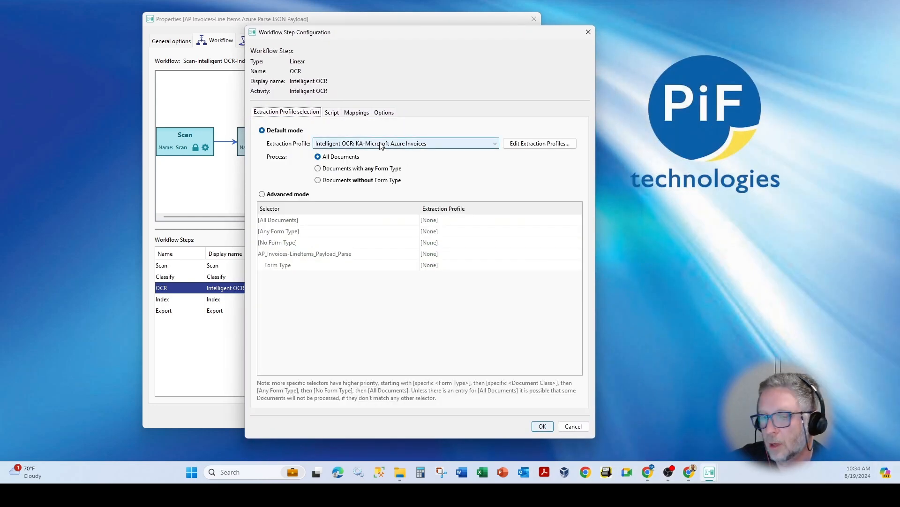
click(538, 142)
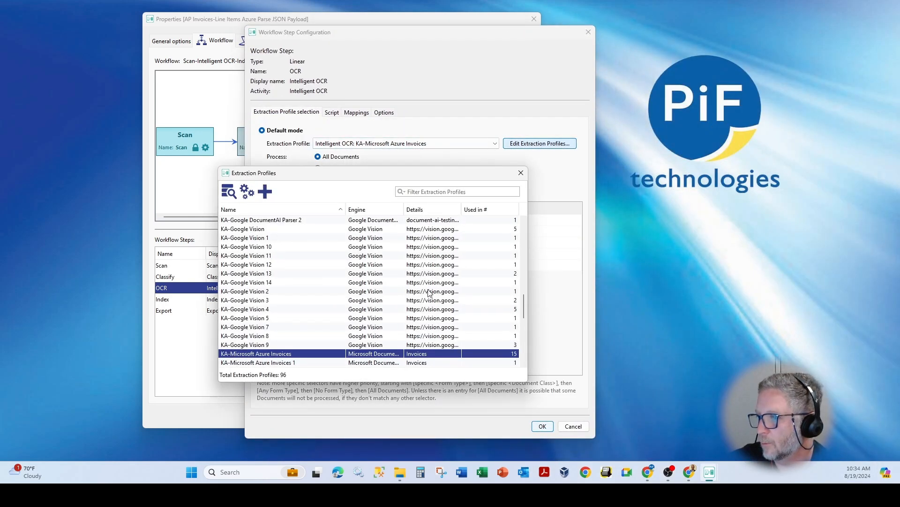
double_click(255, 353)
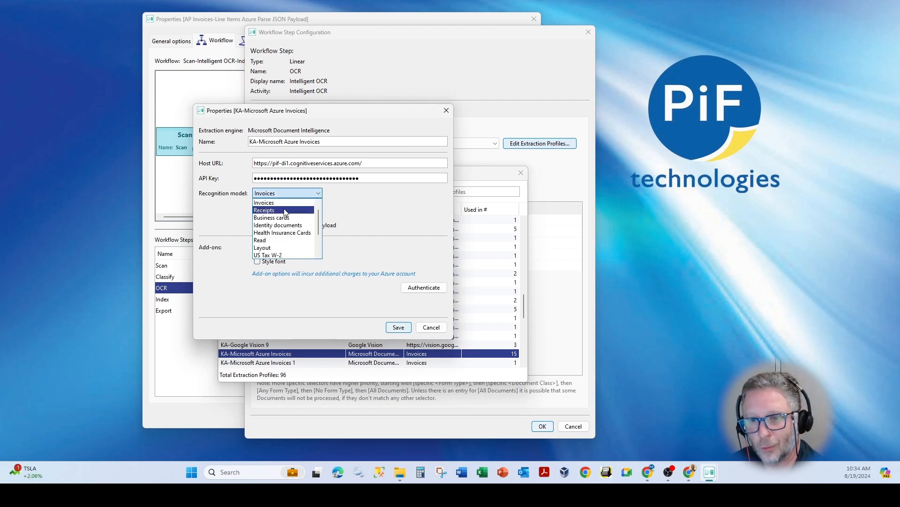
Keep Invoices as the recognition model and review the profile's remaining options.
click(264, 203)
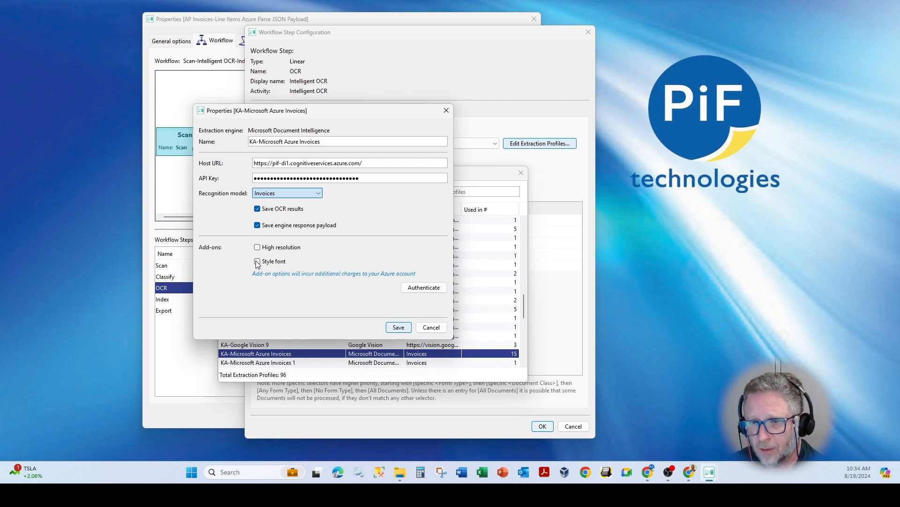
click(257, 261)
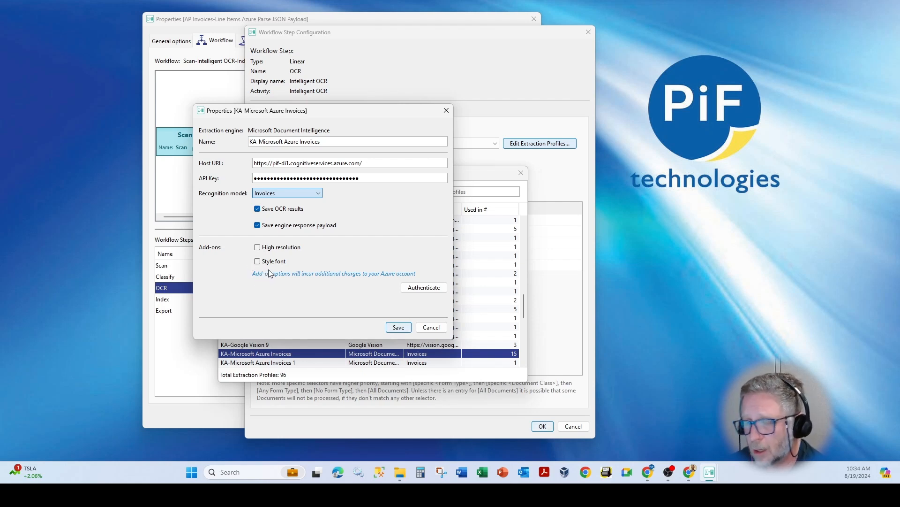
mouse_move(272, 257)
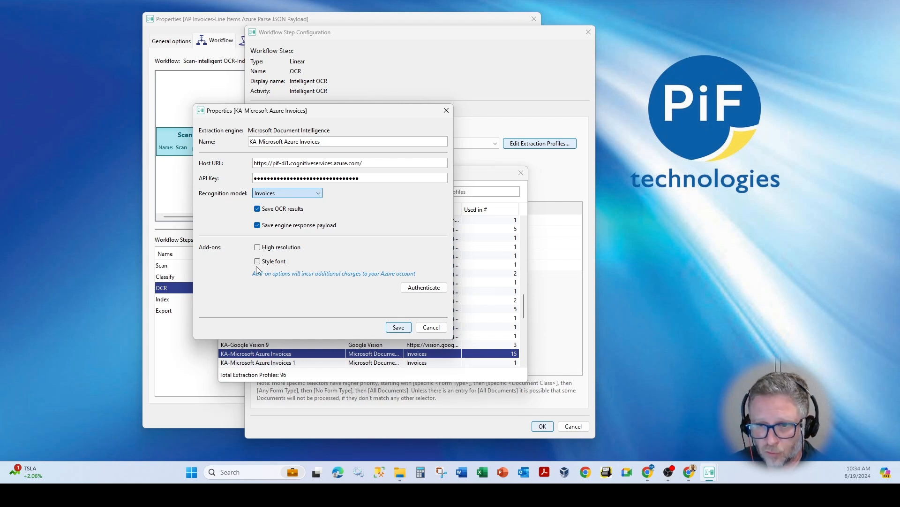
mouse_move(282, 275)
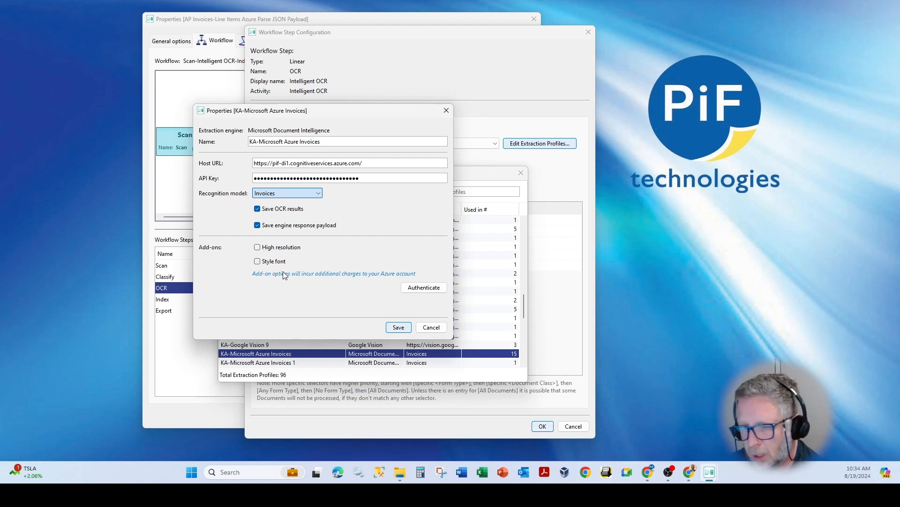
mouse_move(314, 276)
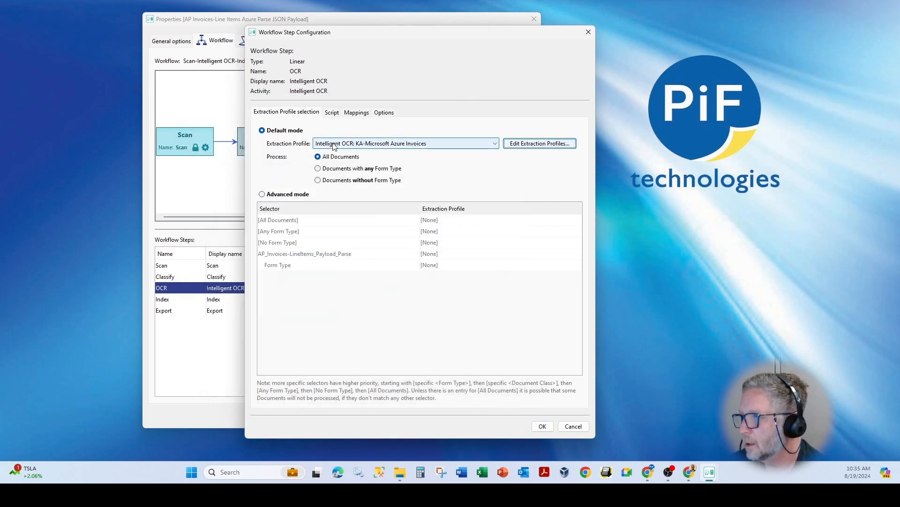
View the Azure result Mappings, then the Script with processExtractionResponse.
click(356, 112)
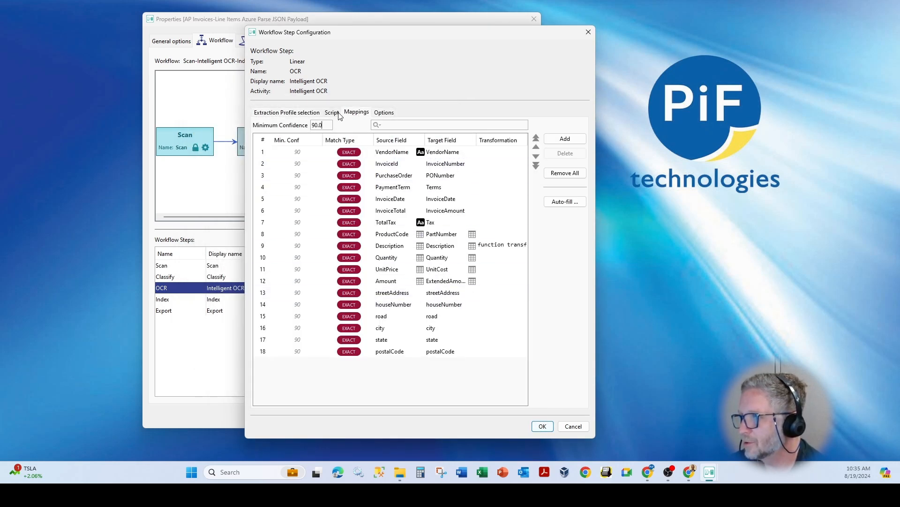
click(331, 112)
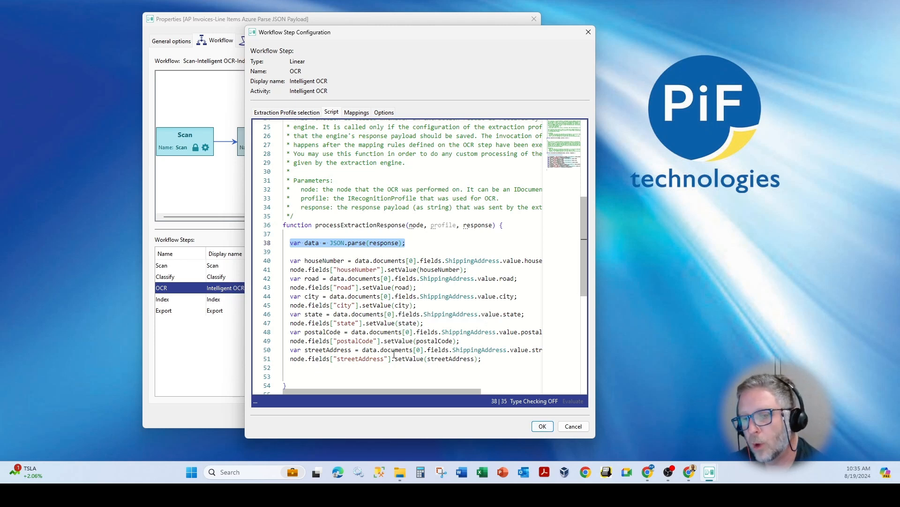
mouse_move(392, 340)
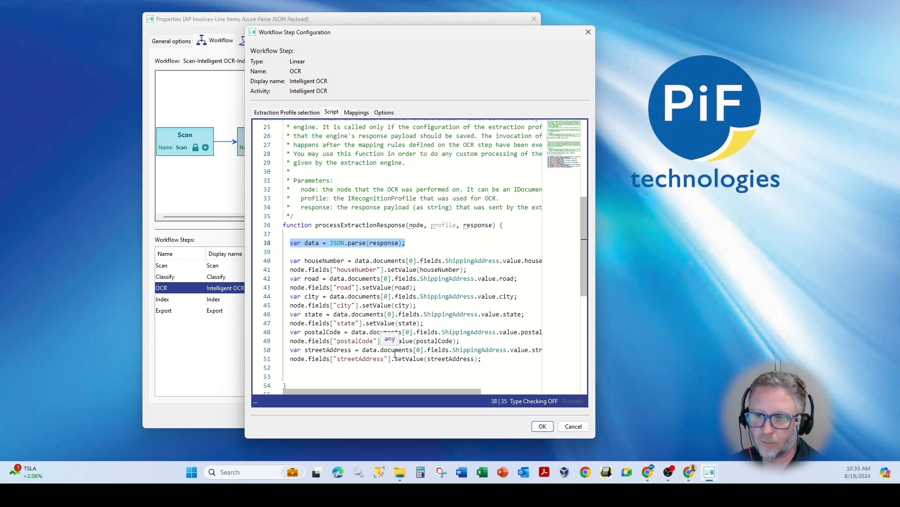